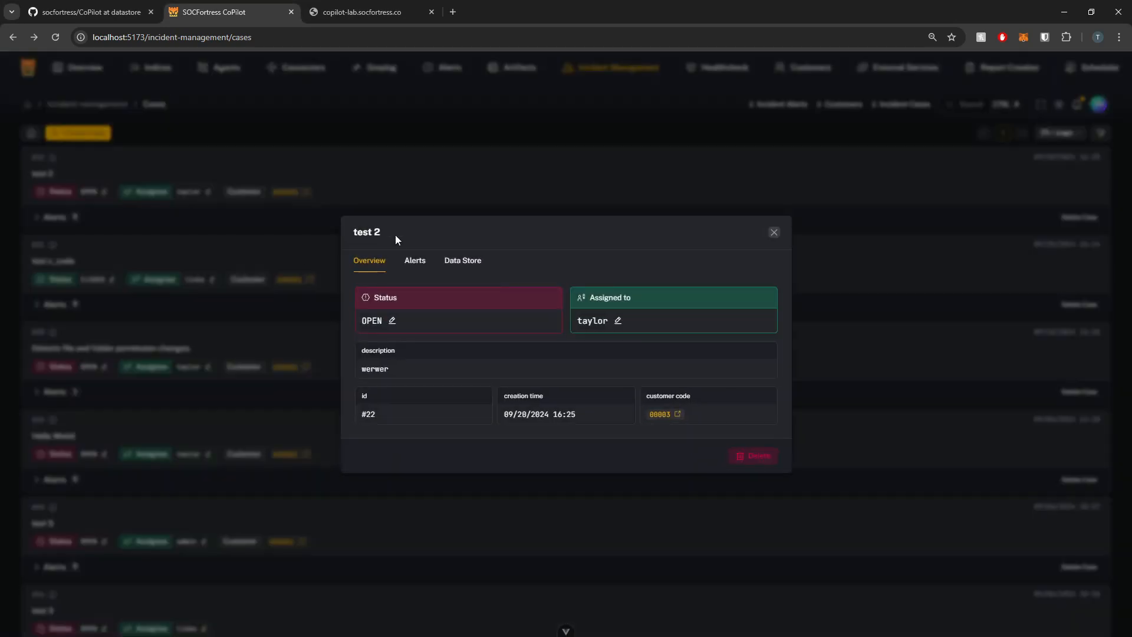
mouse_move(462, 261)
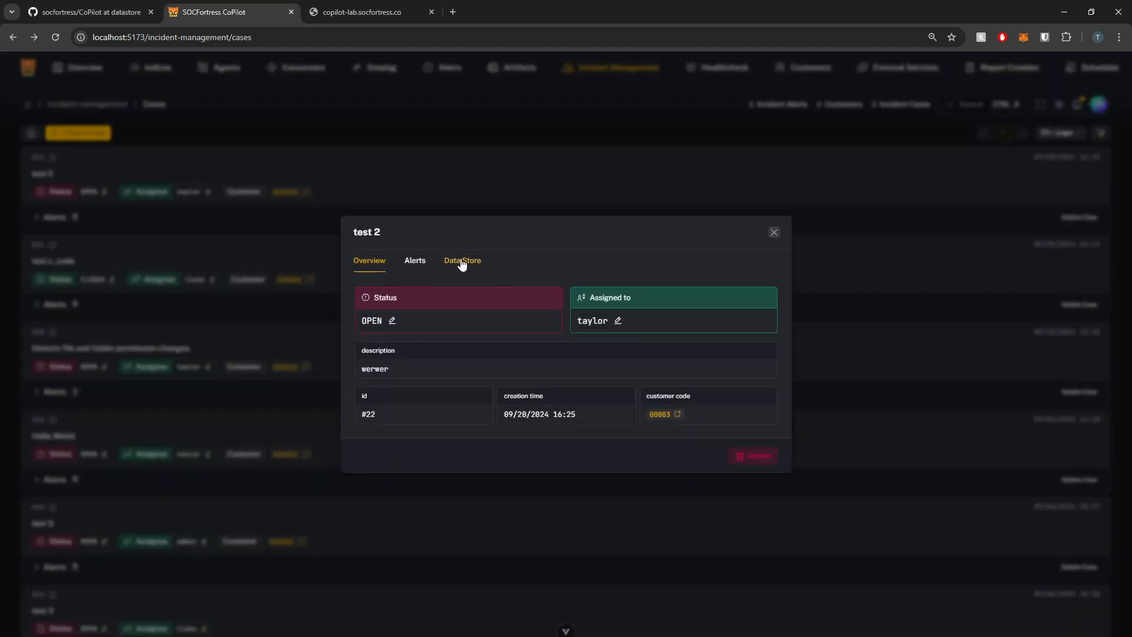
Go to the Data Store of case 'test 2' and start a Data Store file upload.
click(462, 261)
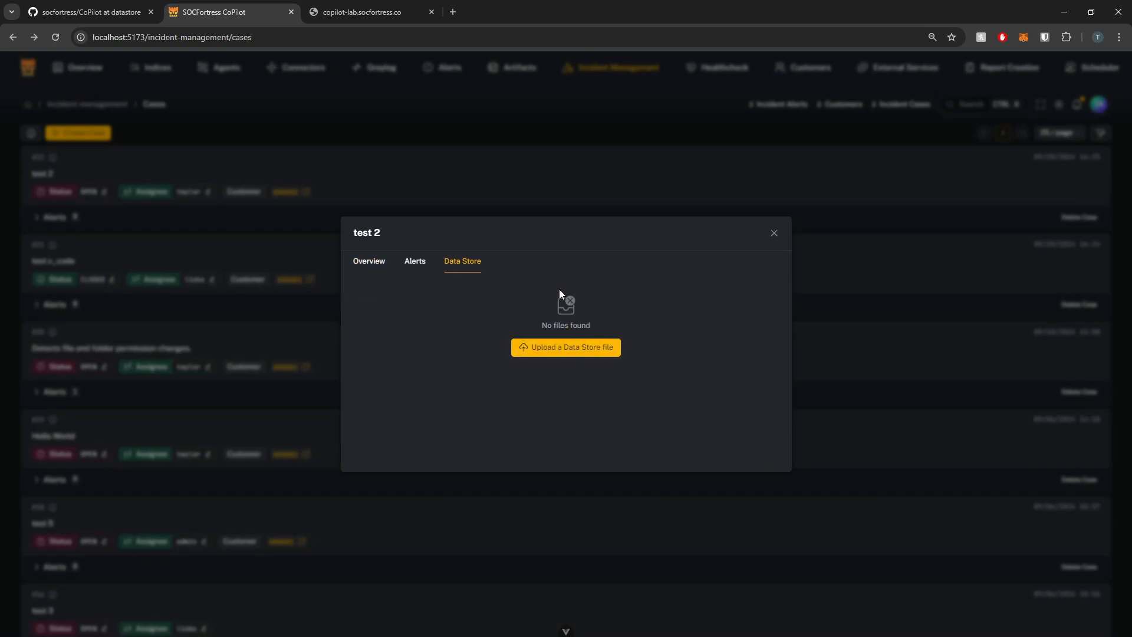
mouse_move(565, 347)
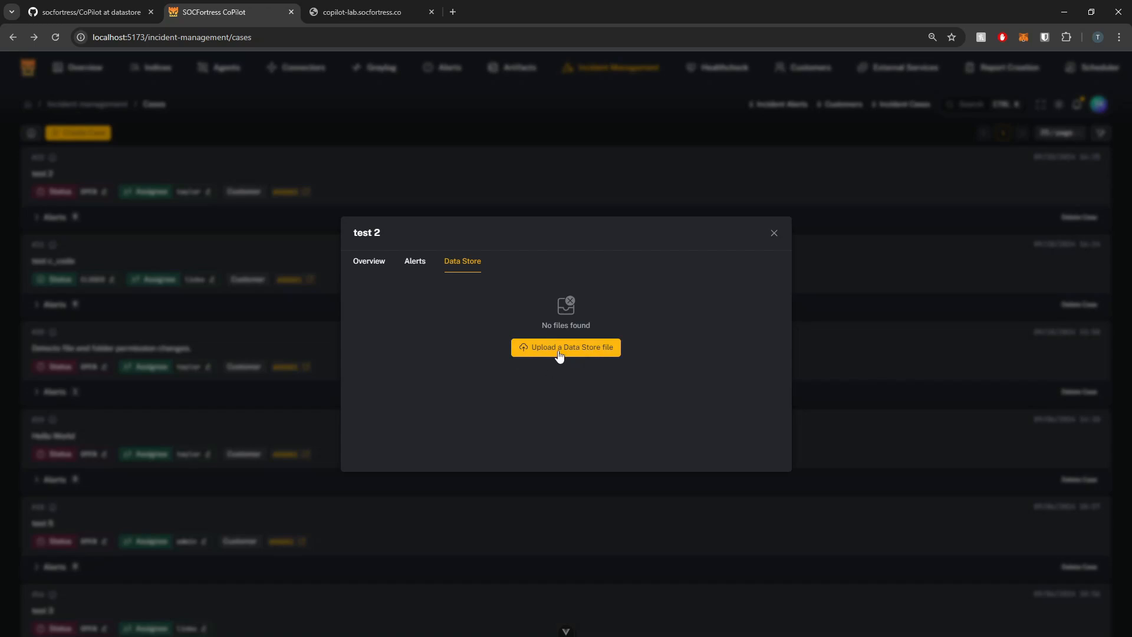
click(565, 347)
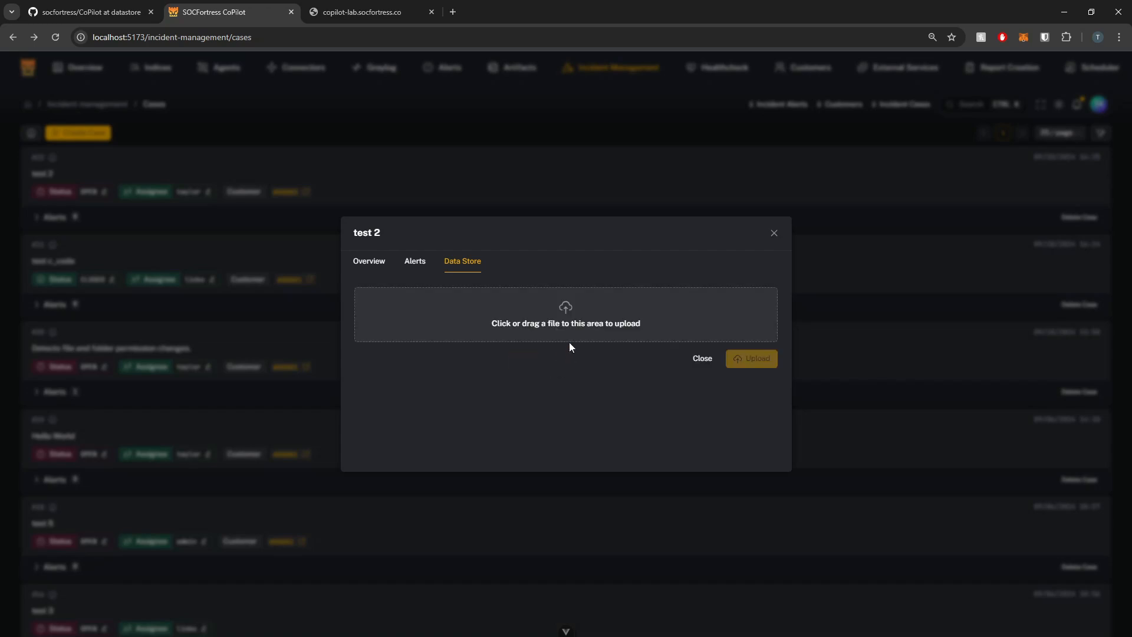
mouse_move(639, 419)
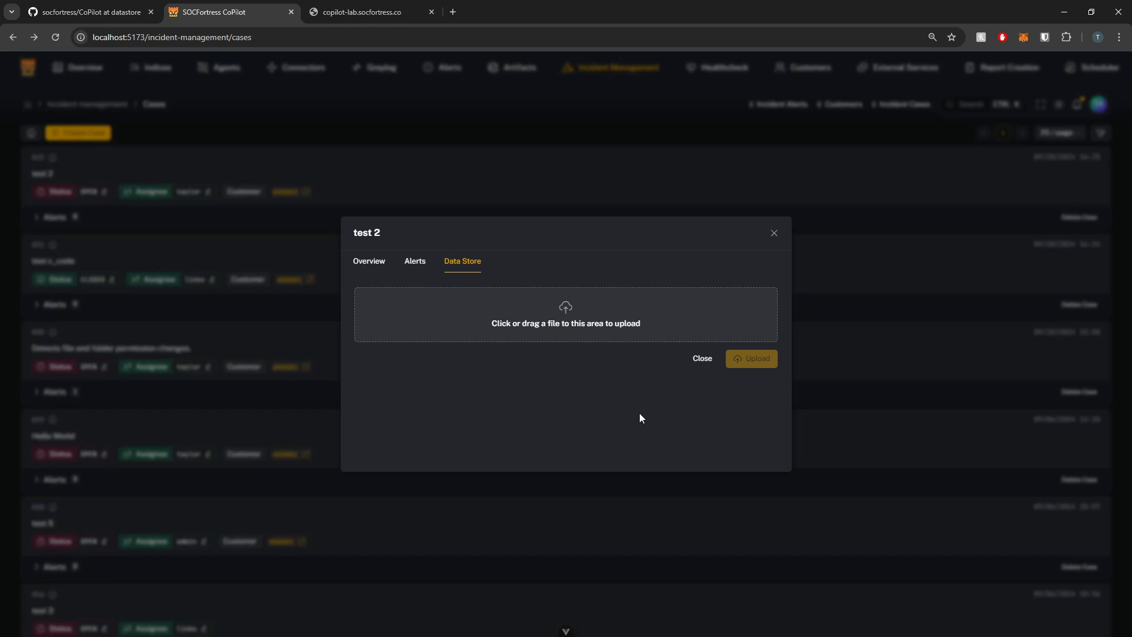
mouse_move(634, 351)
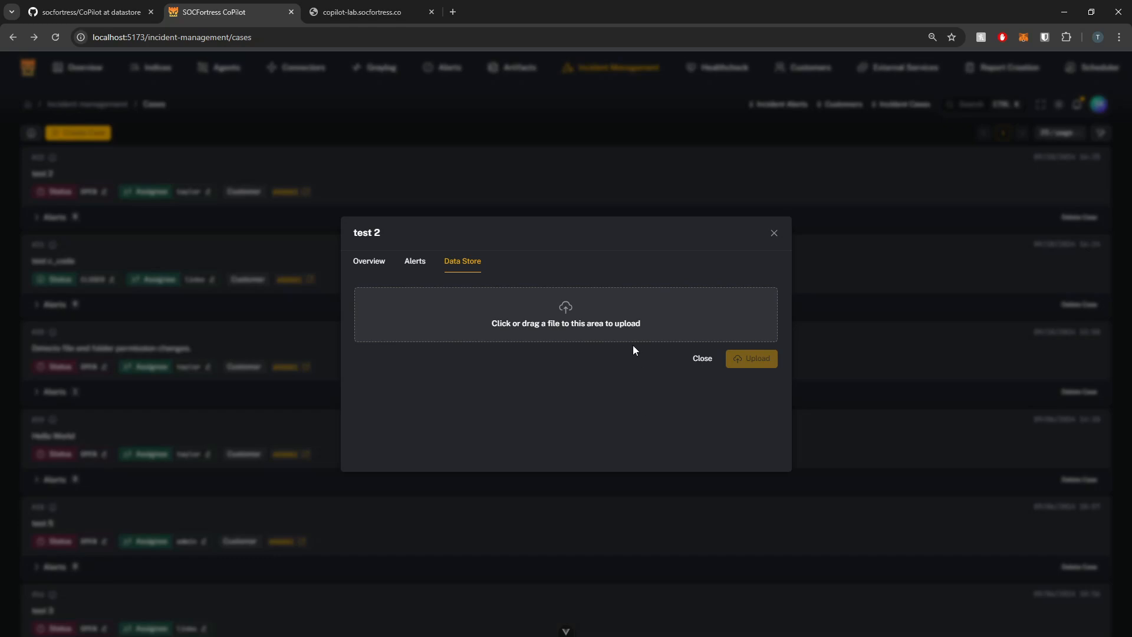
mouse_move(591, 457)
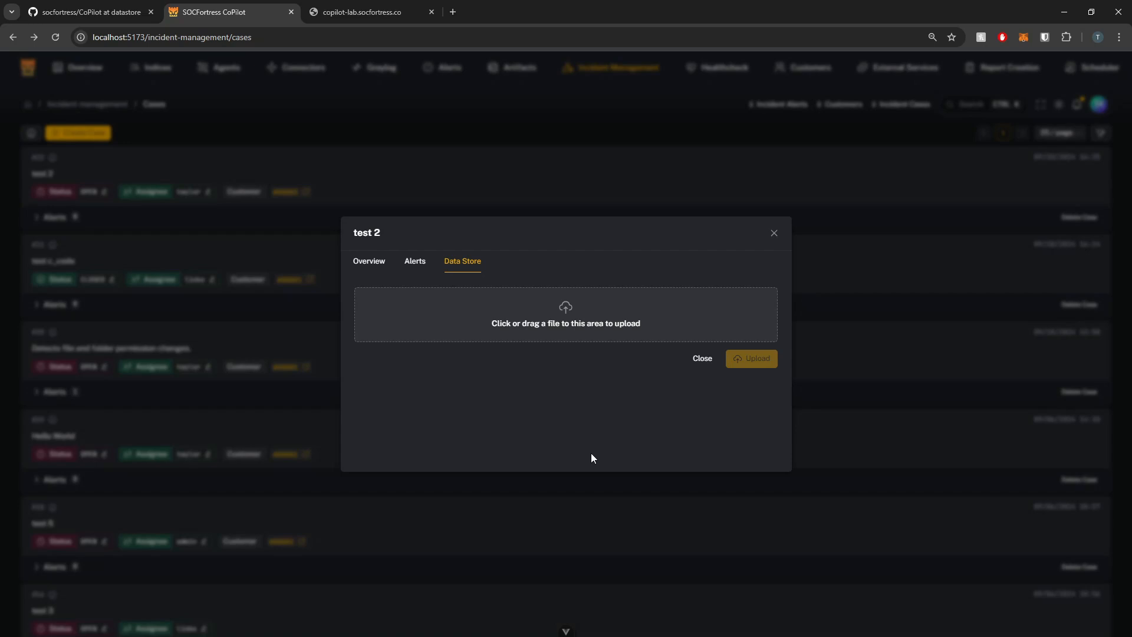
mouse_move(558, 320)
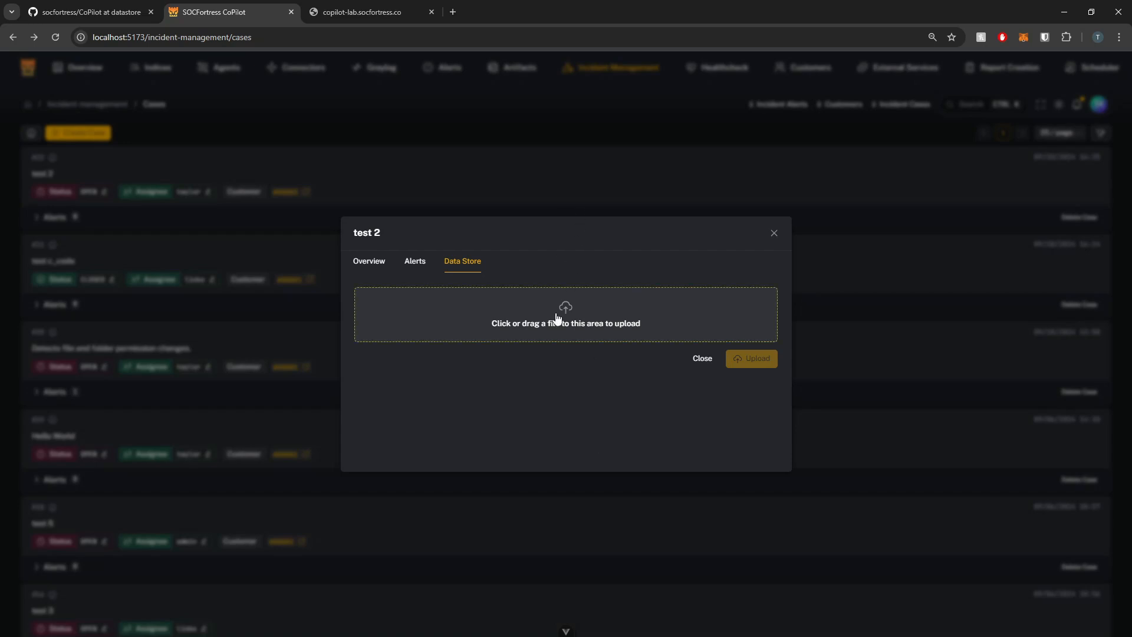
In the CoPilot repository, view docker-compose.yml and copy its copilot-minio service block.
click(87, 12)
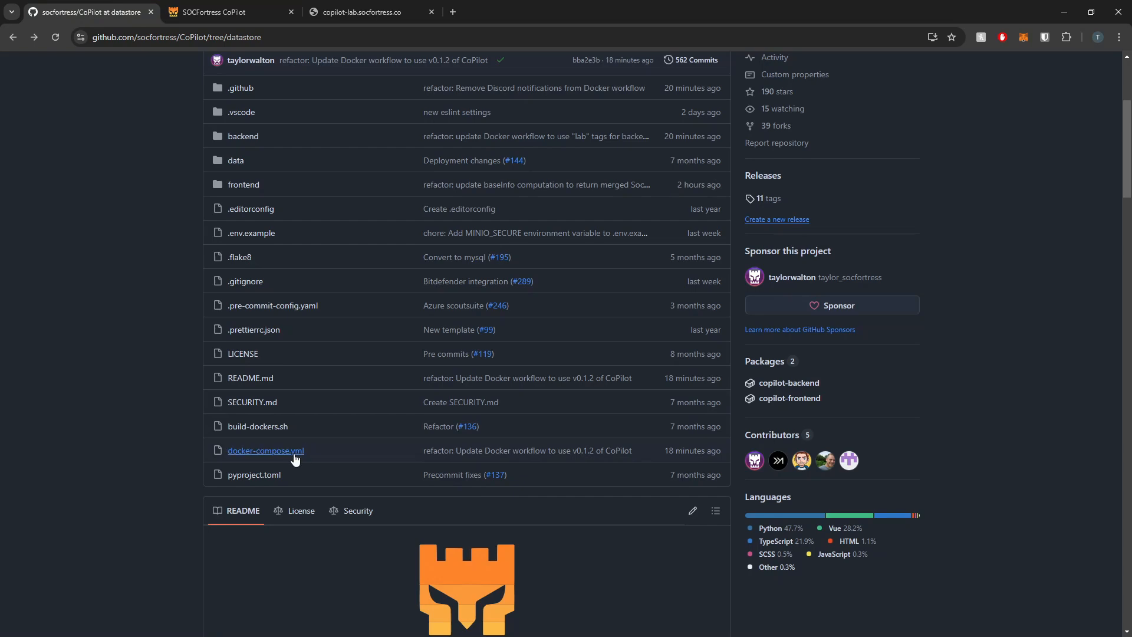
click(266, 450)
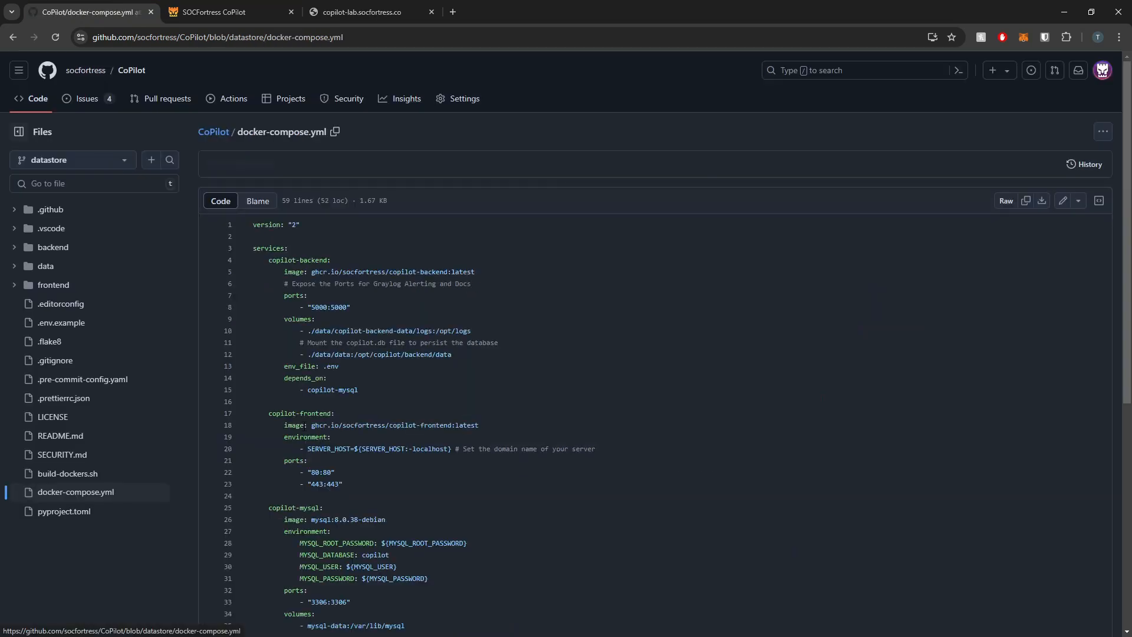
scroll(down, 3)
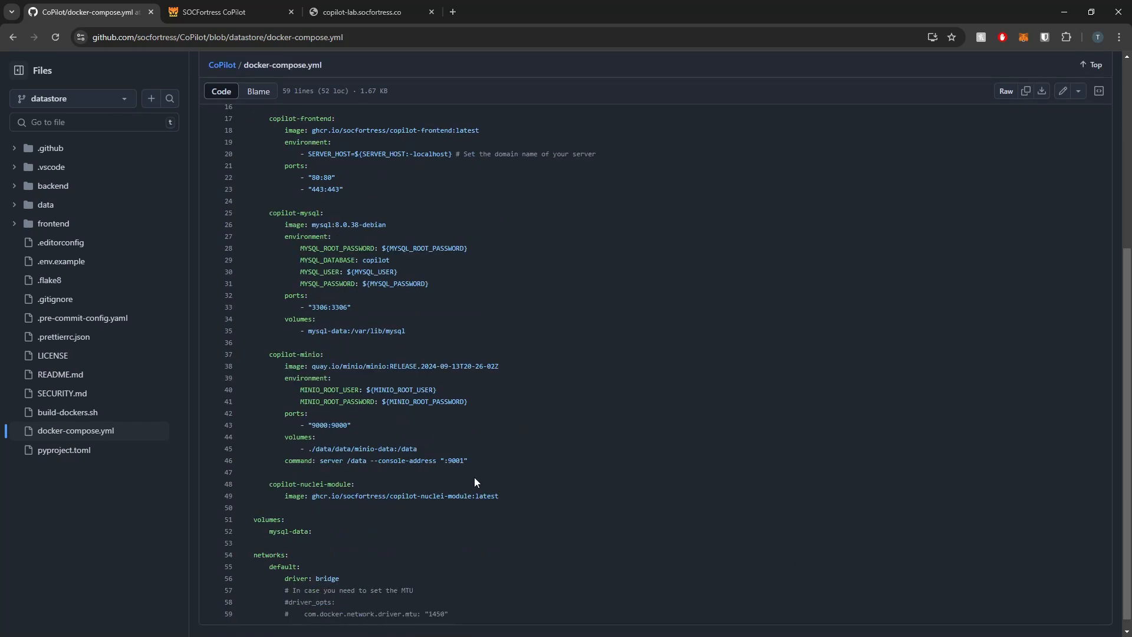
mouse_move(510, 452)
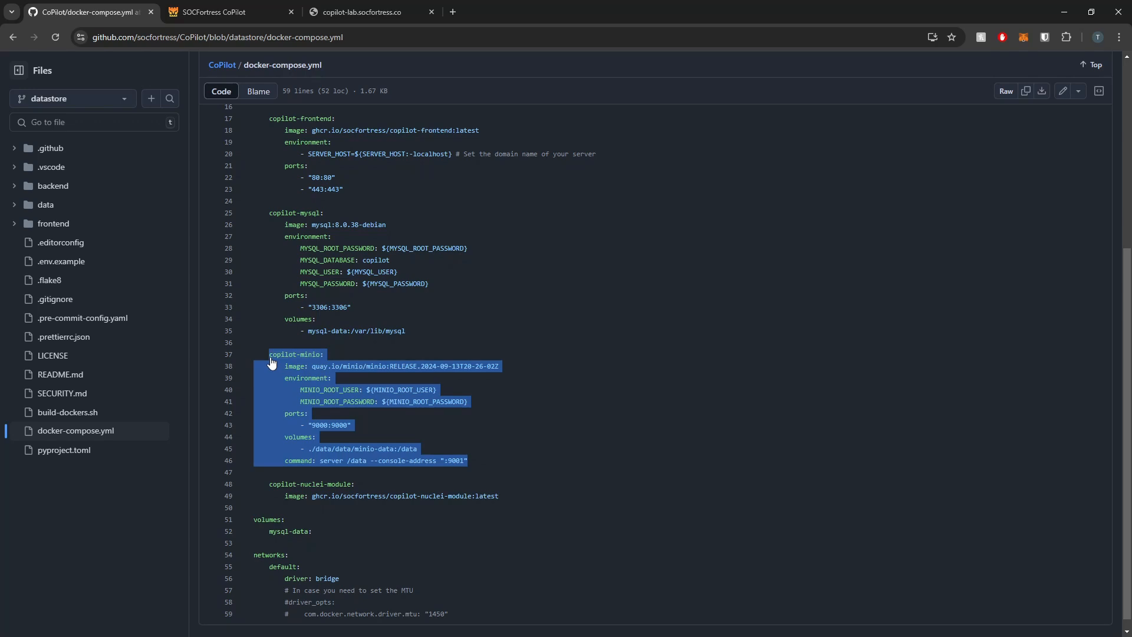
right_click(293, 400)
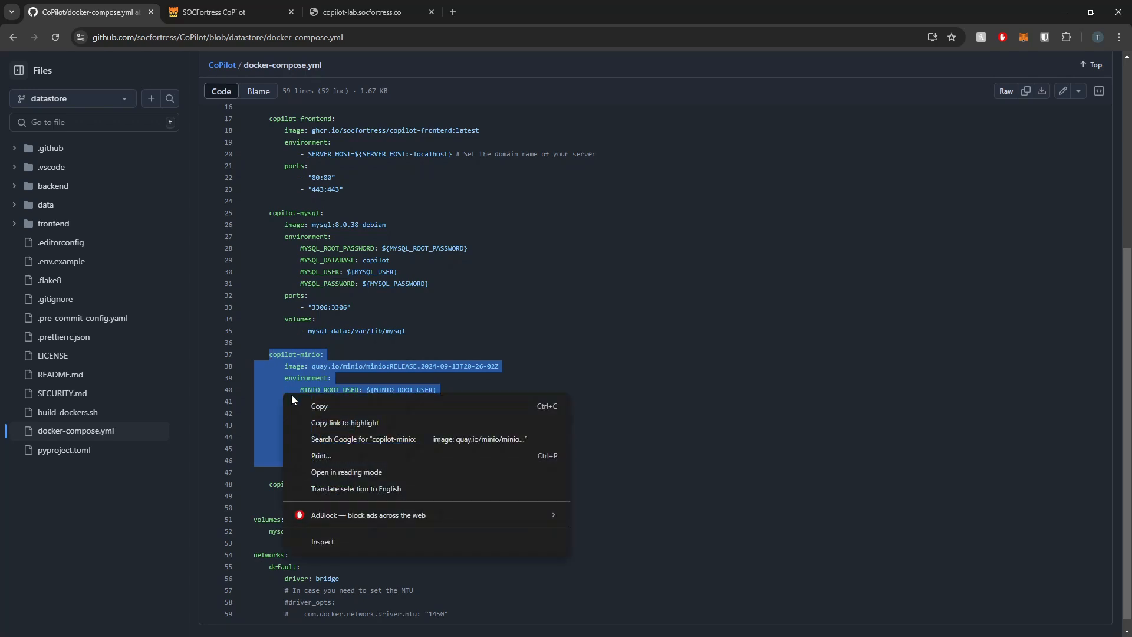
click(355, 138)
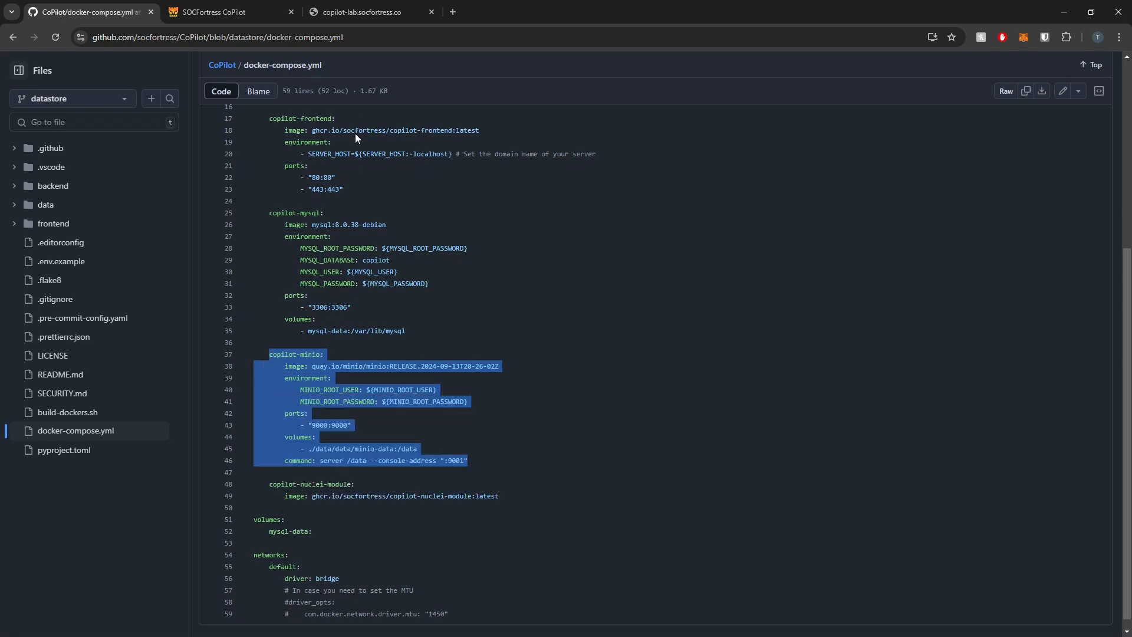
mouse_move(465, 381)
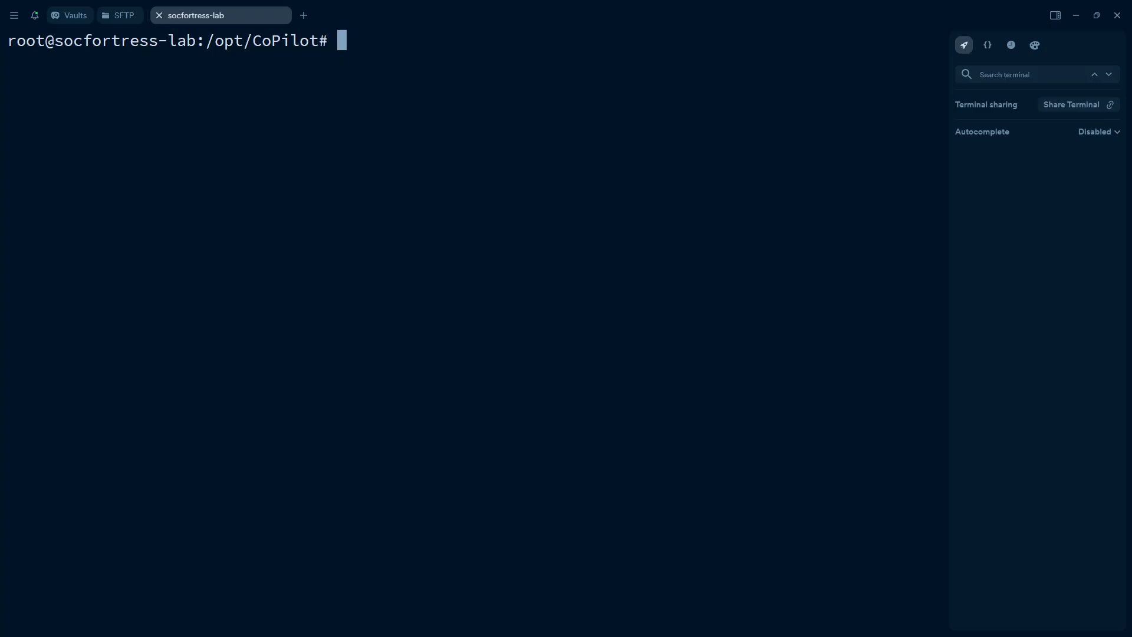
Run nano docker-compose.yml on the server and look through the file.
text(nano docker-compose.yml)
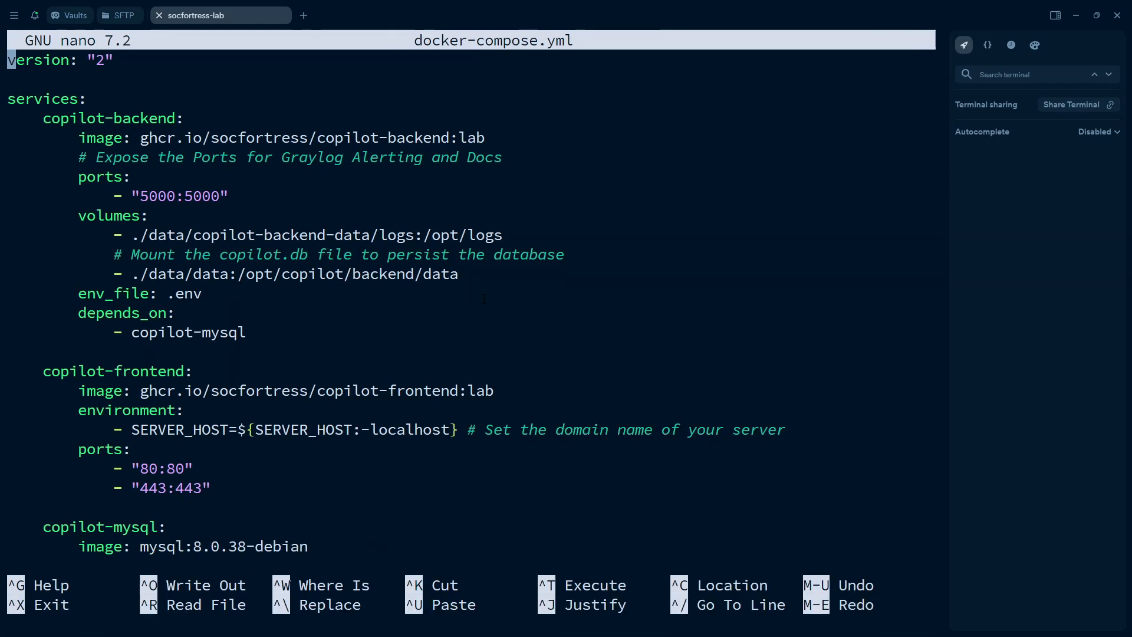
scroll(down, 3)
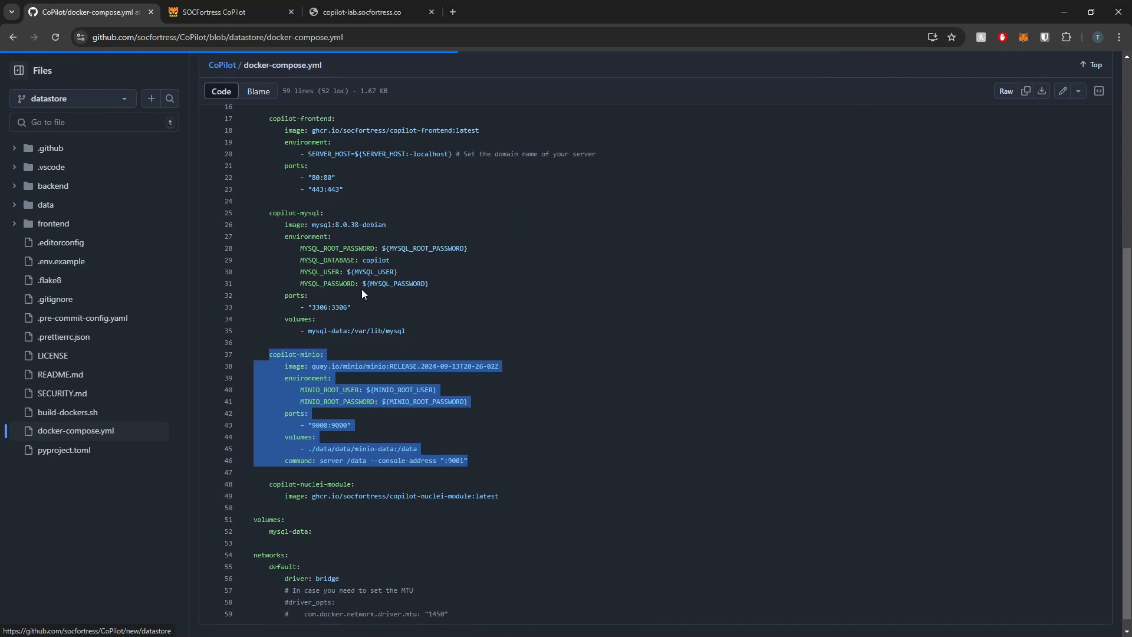
Back in the repository file list, view .env.example and select its MINIO_ variable lines.
click(222, 65)
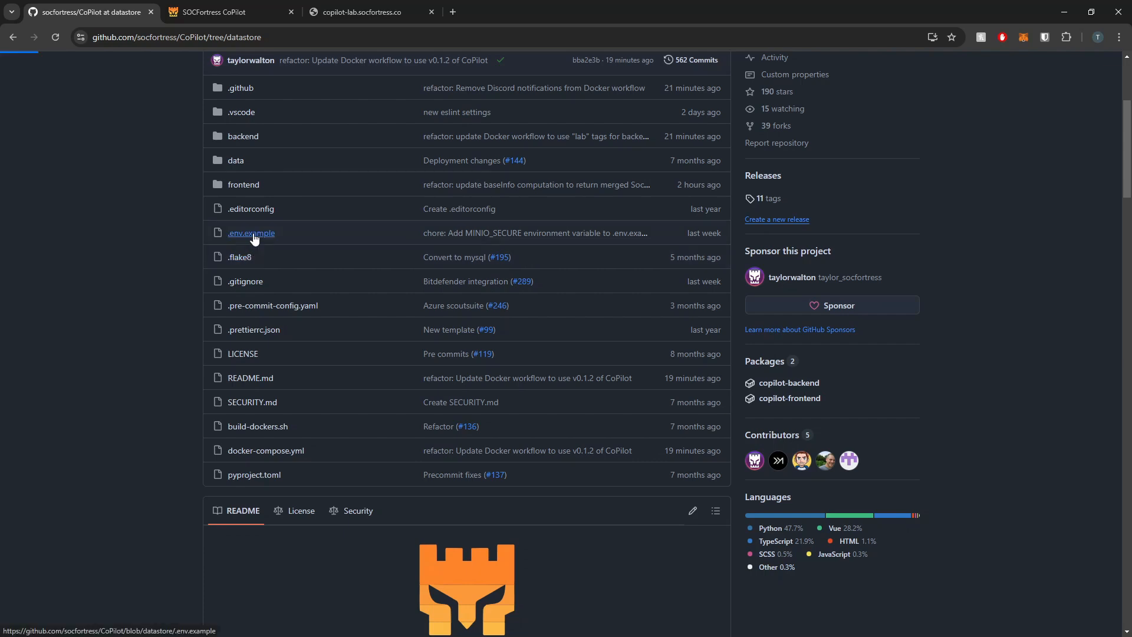
click(250, 232)
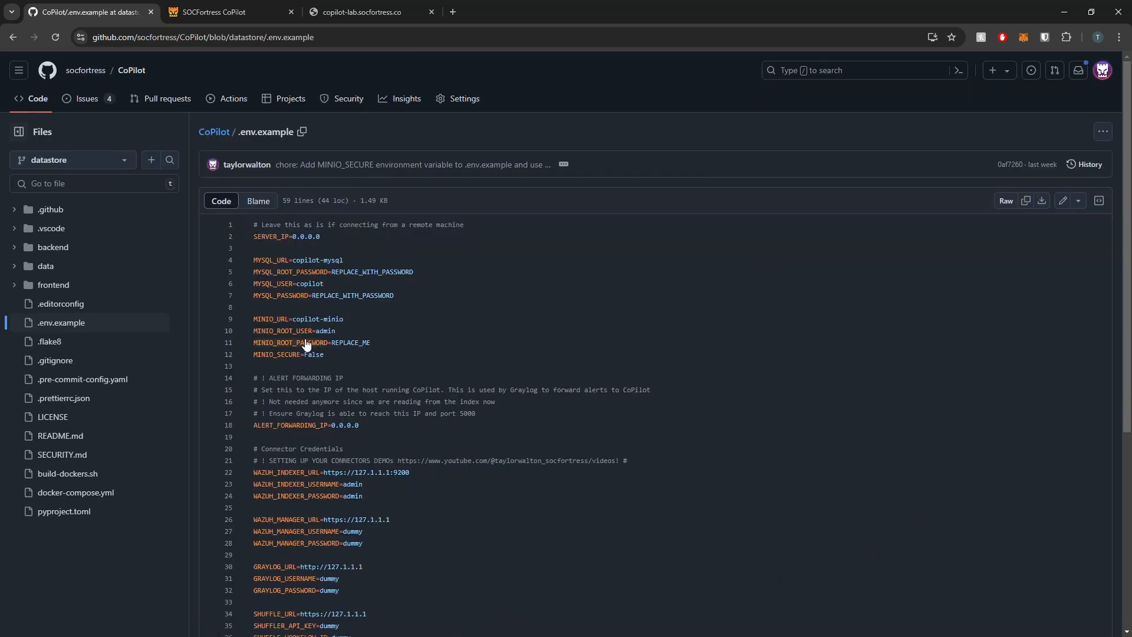
drag(253, 319, 326, 355)
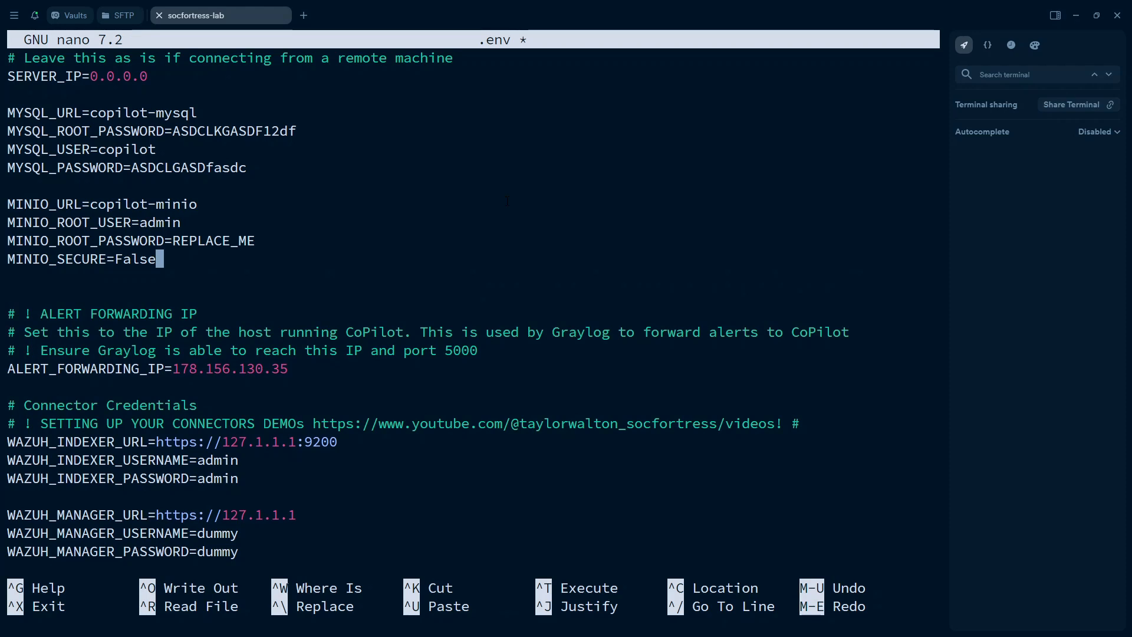
key(Up)
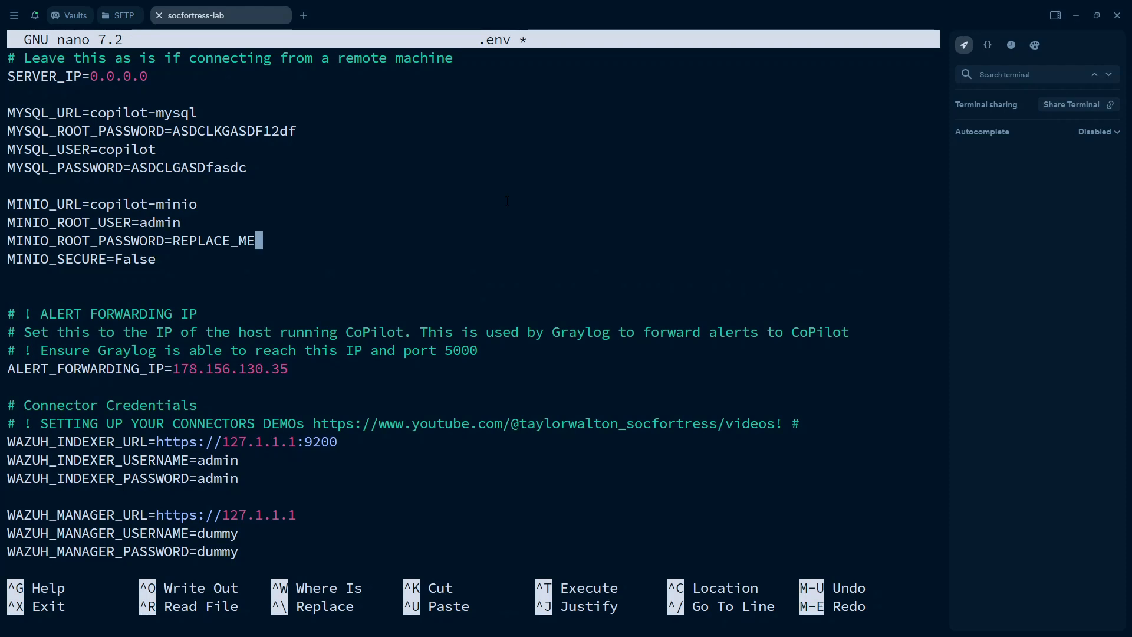
key(Backspace)
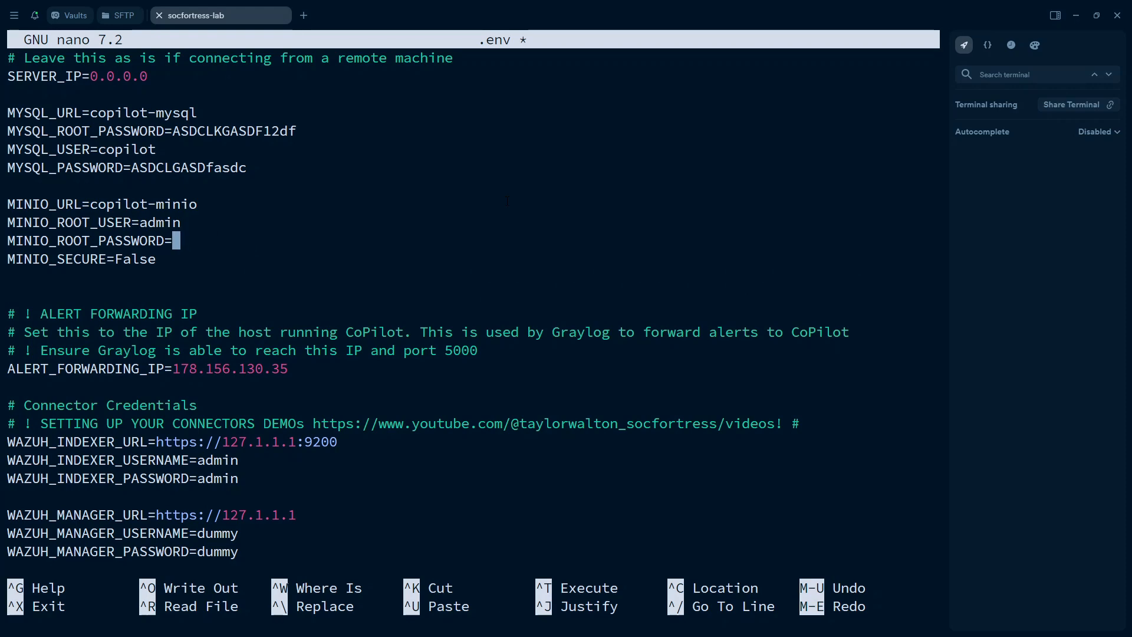
text(password)
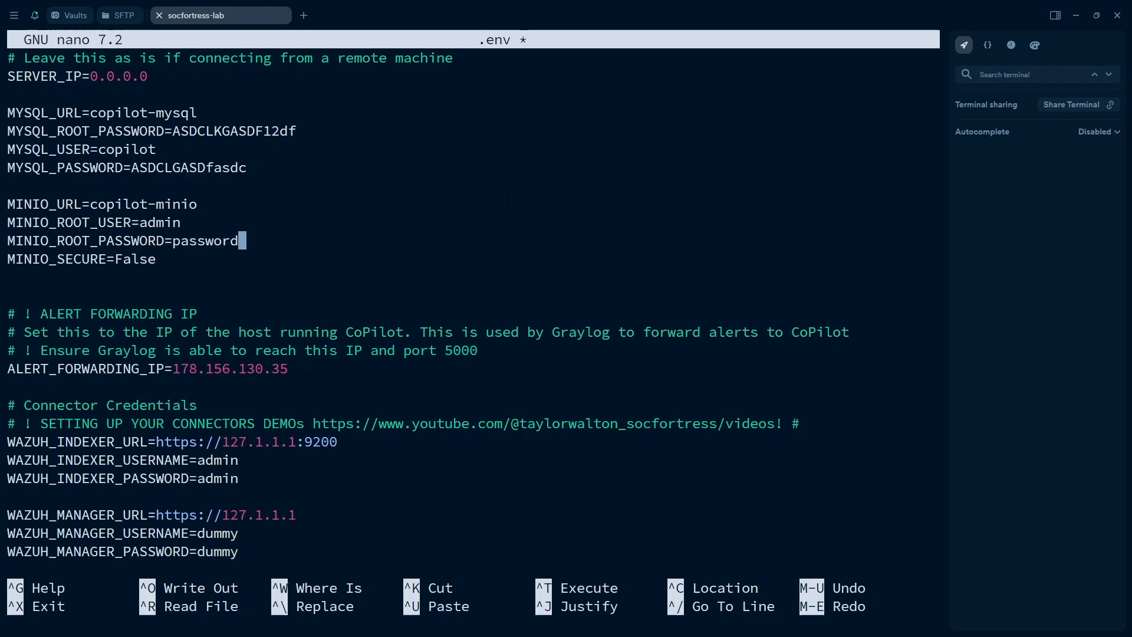
key(ctrl+x)
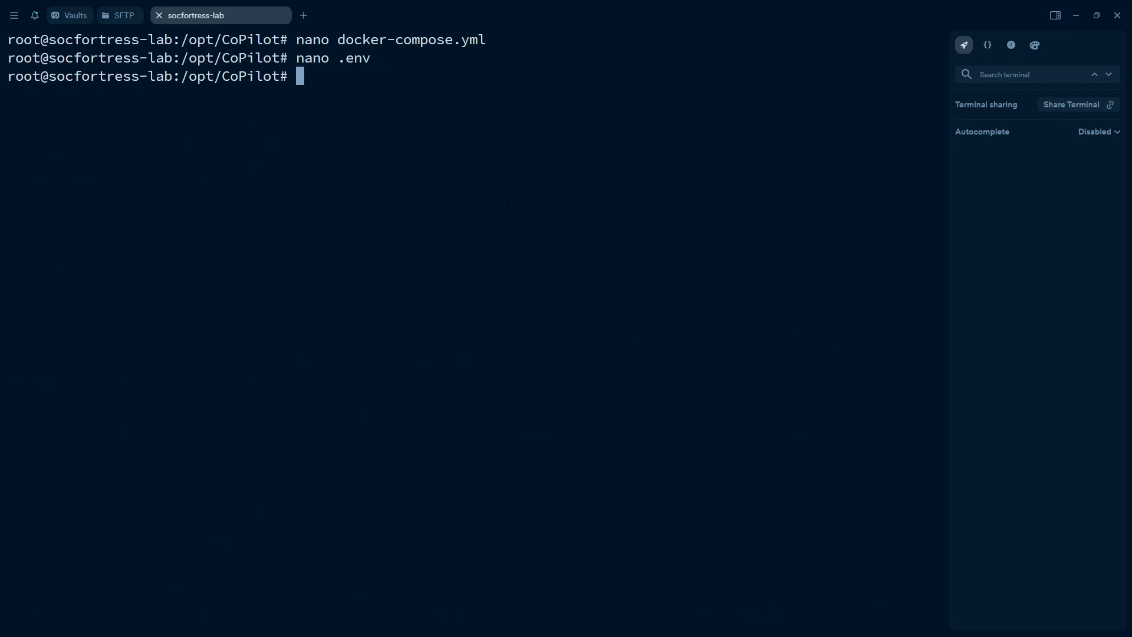
Check running containers with docker ps and run docker compose up -d, hitting the port 9000 conflict.
text(docker comp)
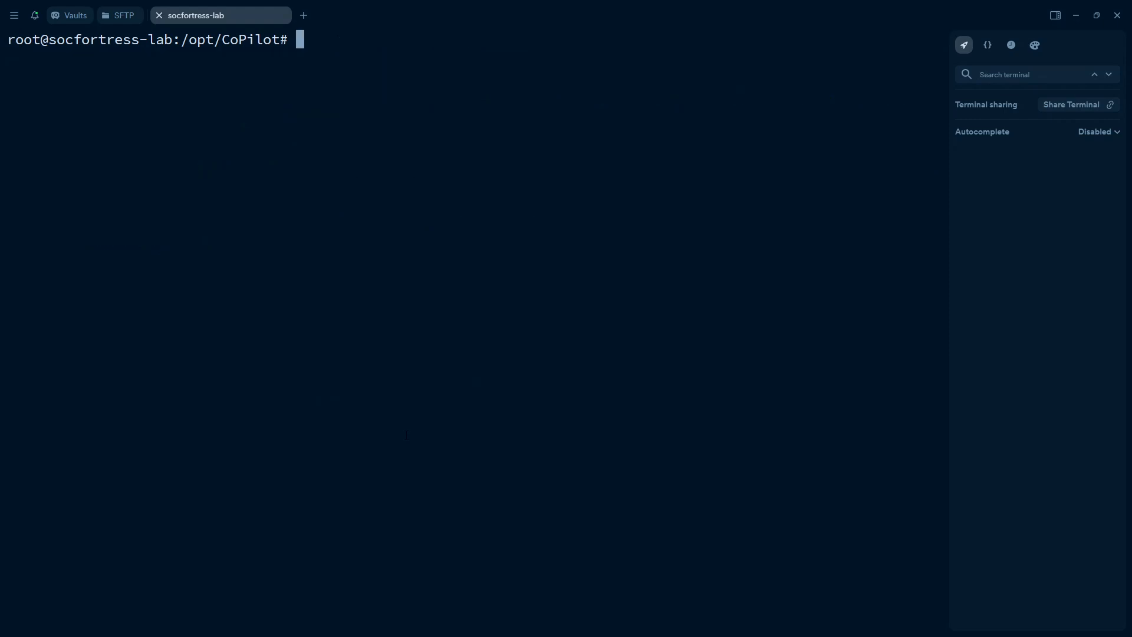
text(docker compsoe)
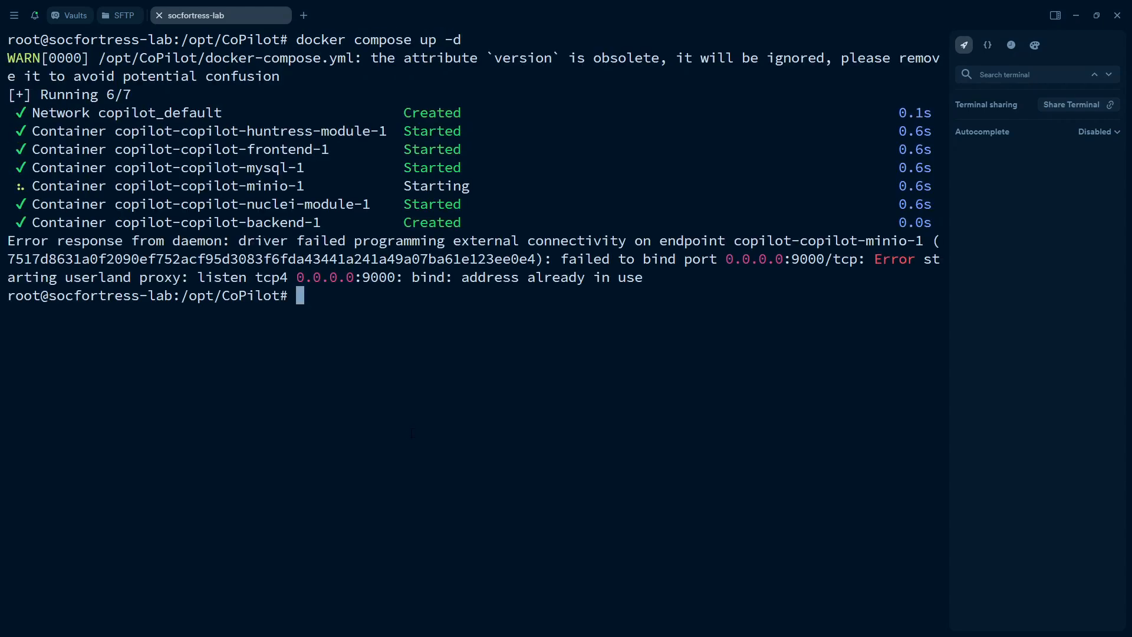
text(do)
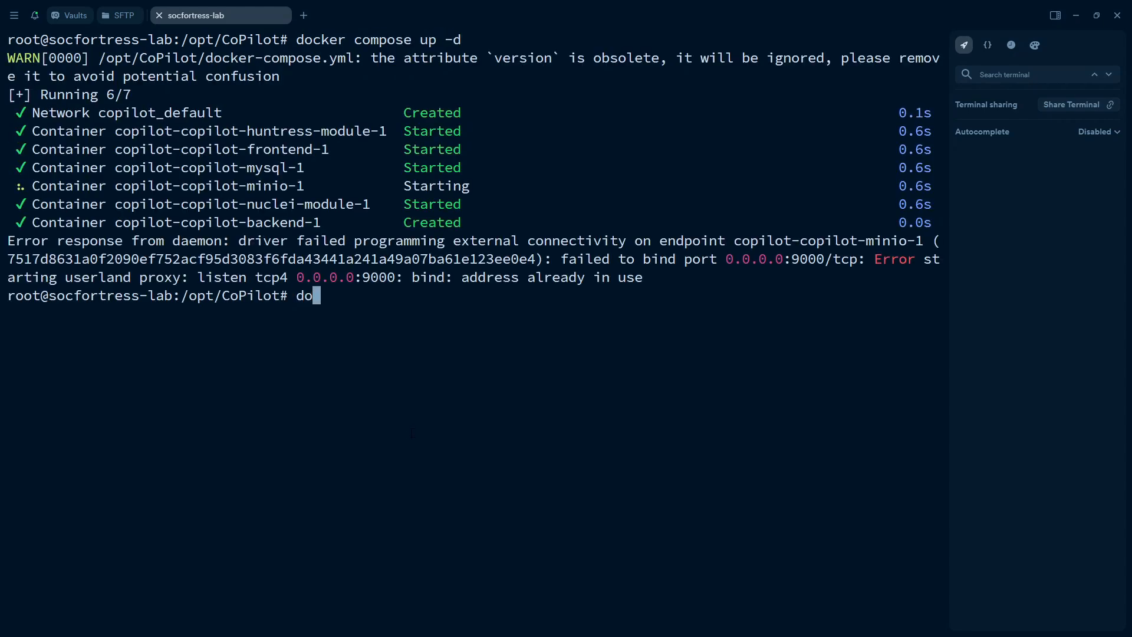
text(docker ps)
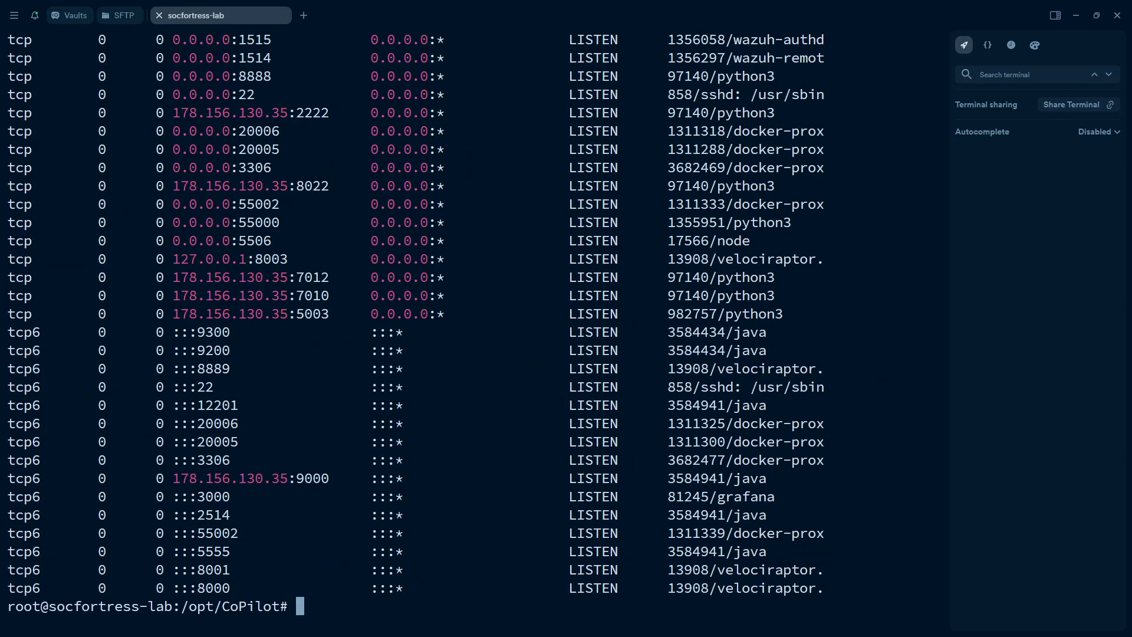
text(docker compose up -d)
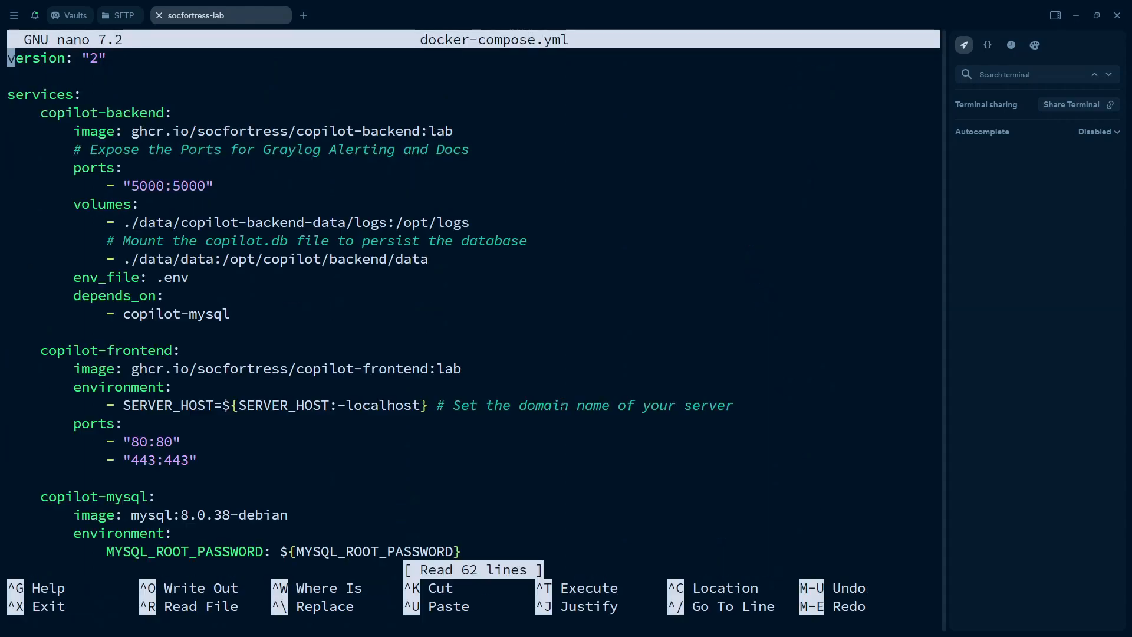
Fix the MinIO port mappings so all six containers start, then follow docker compose logs.
scroll(down, 3)
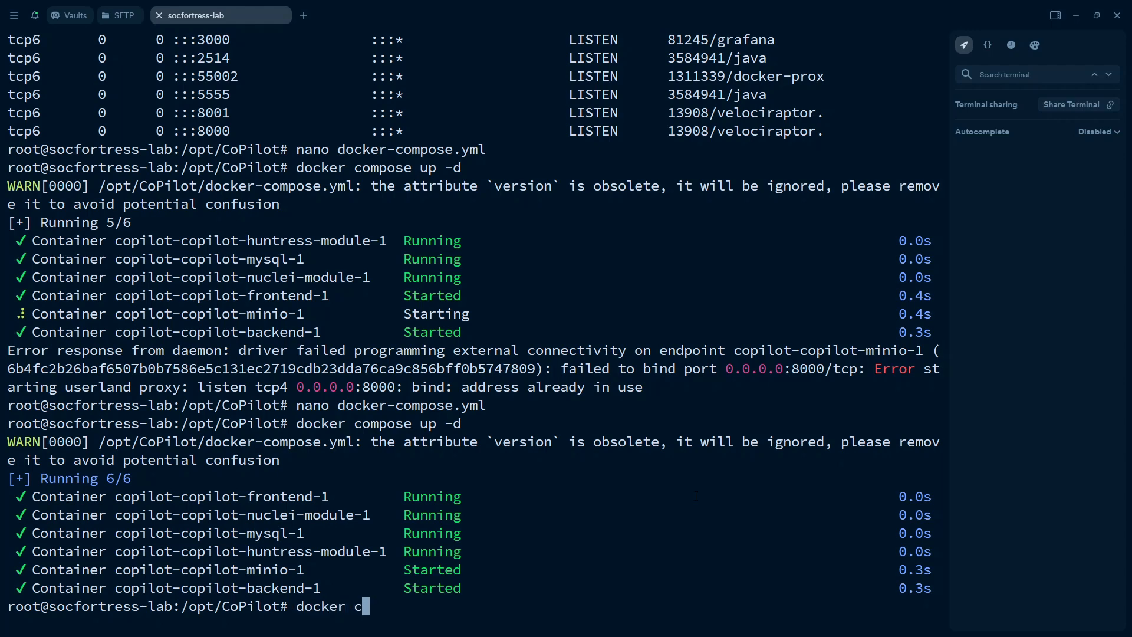
text(ompose logs --fo)
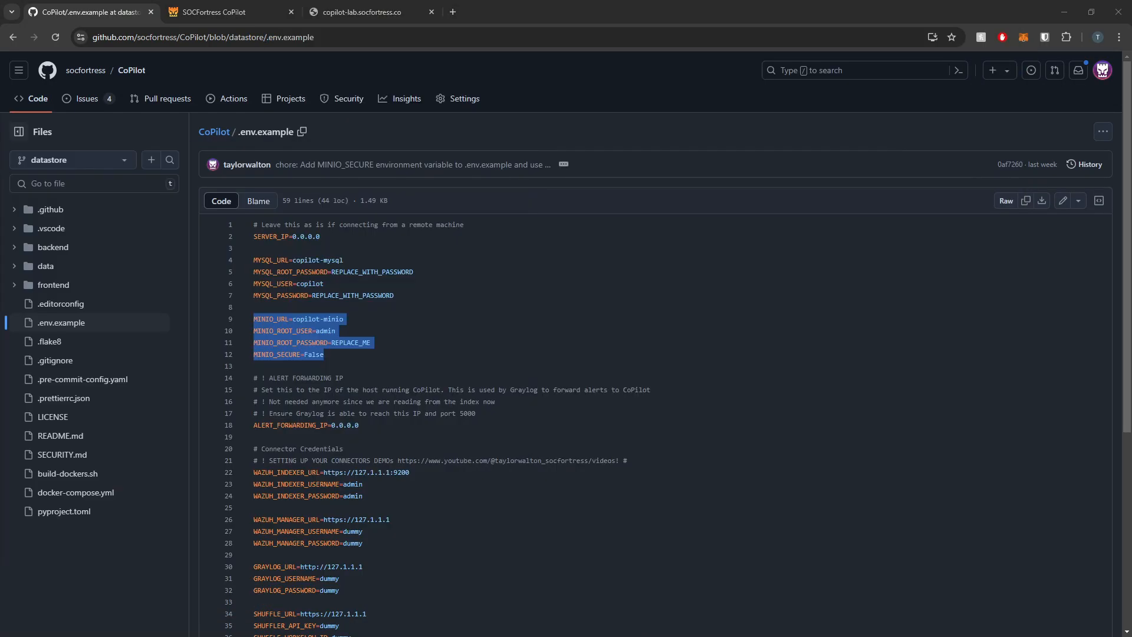
Load copilot-lab.socfortress.co, proceed past the certificate warning, and sign in as admin.
click(368, 12)
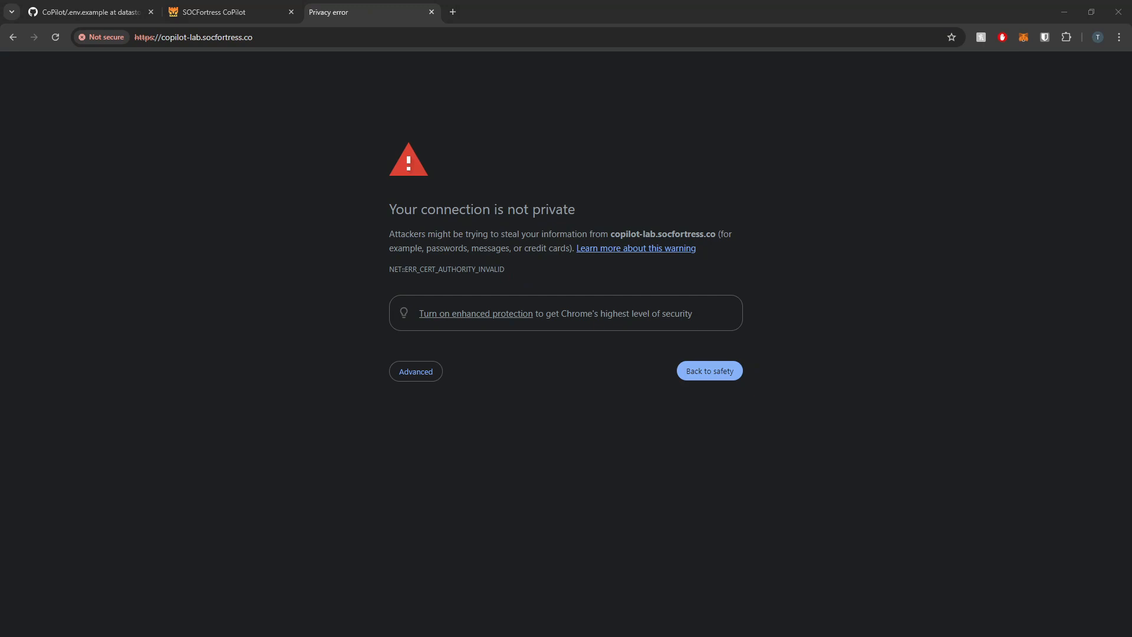
click(415, 372)
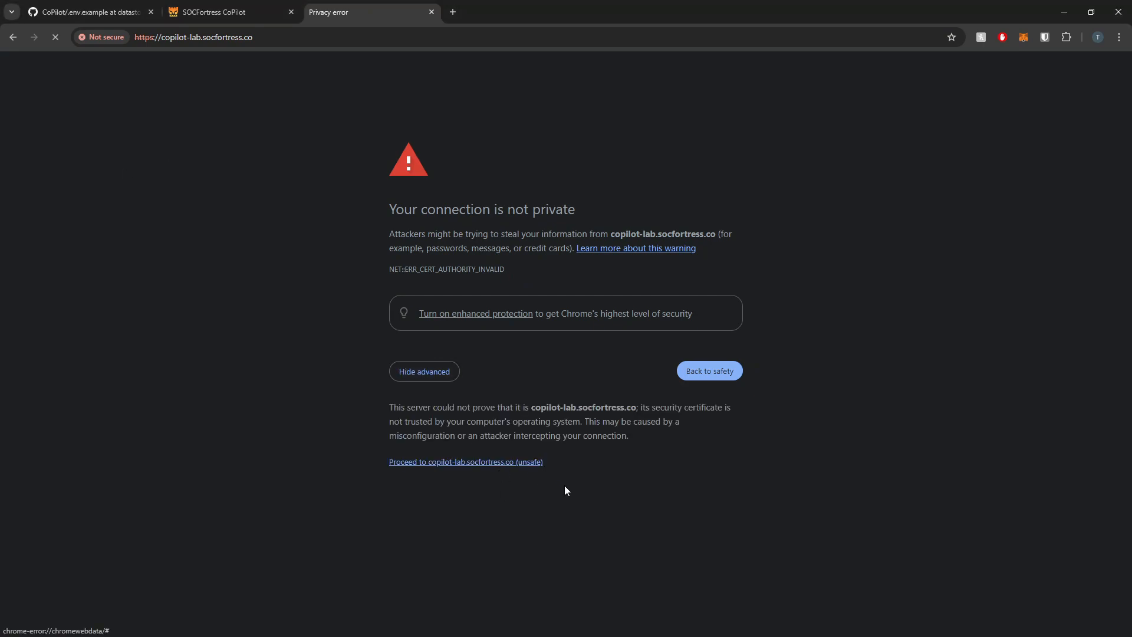
click(466, 463)
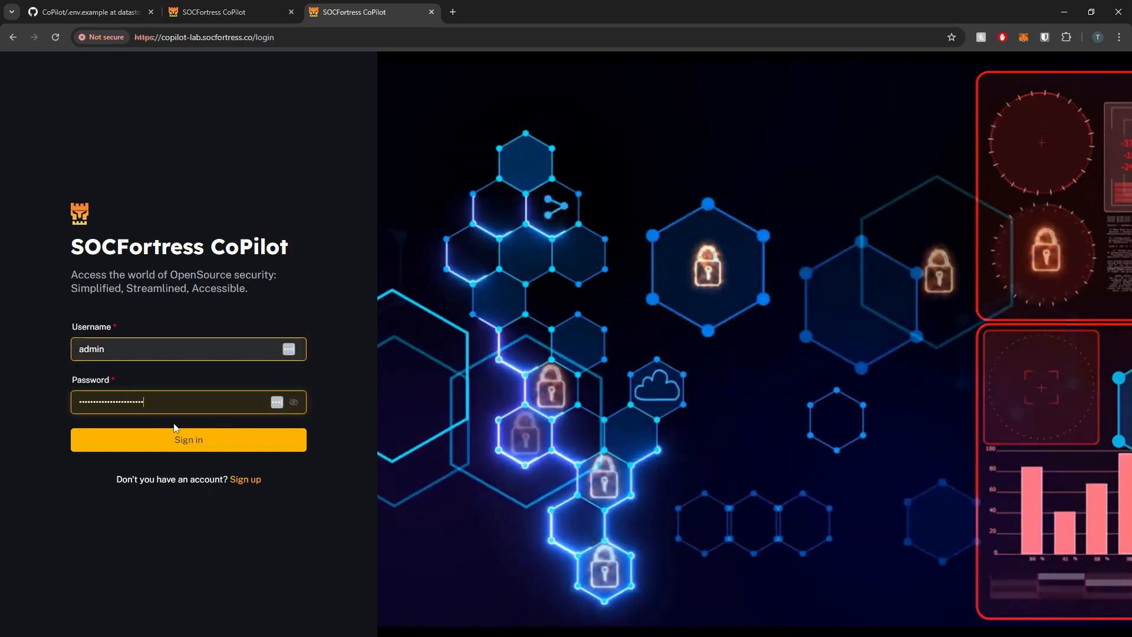
click(187, 440)
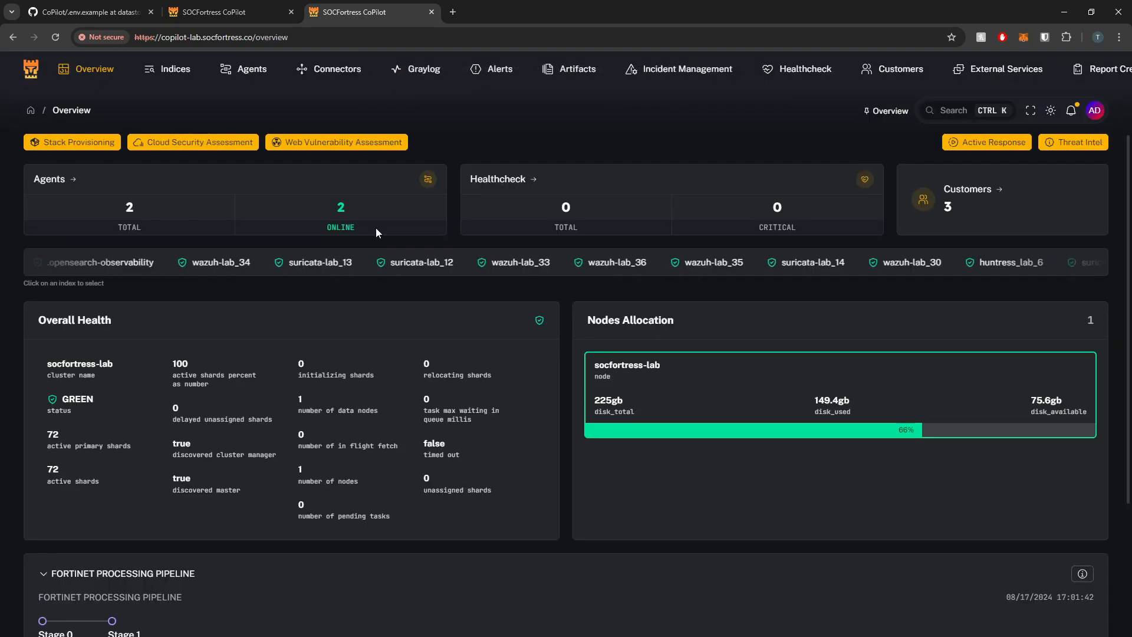
From Incident Management Cases, view case #6's details and its Data Store.
click(687, 68)
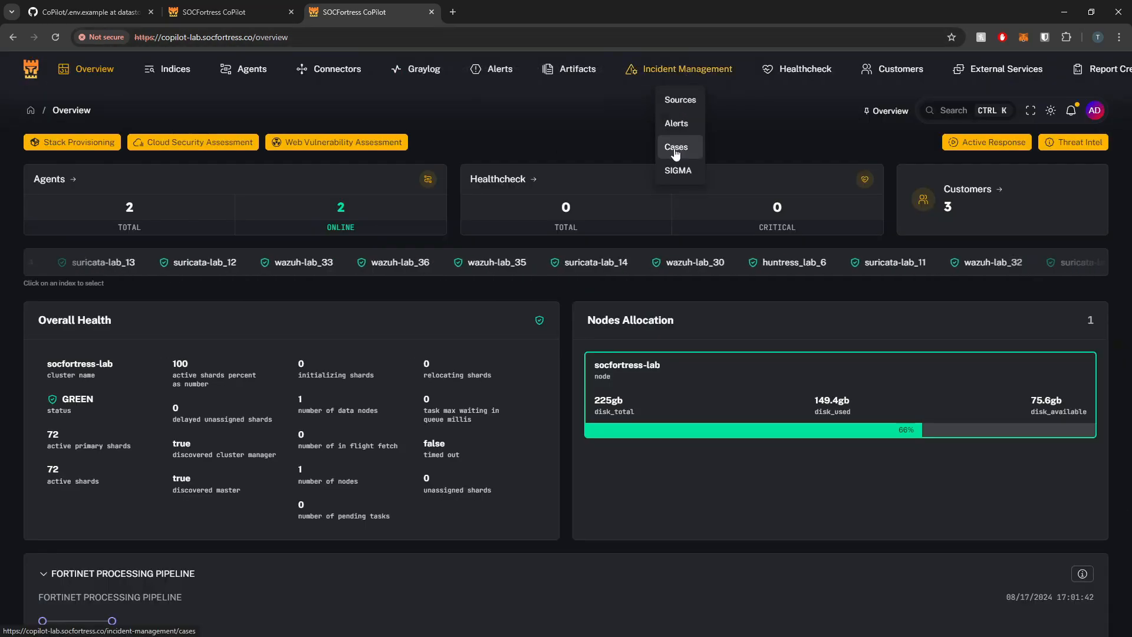
click(676, 146)
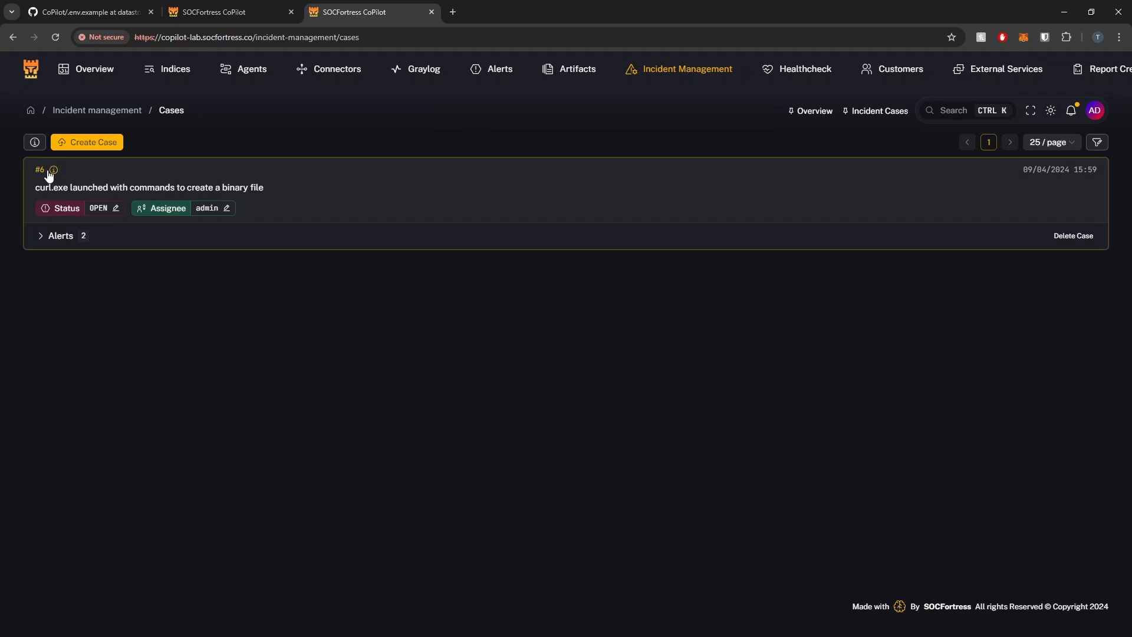
click(52, 170)
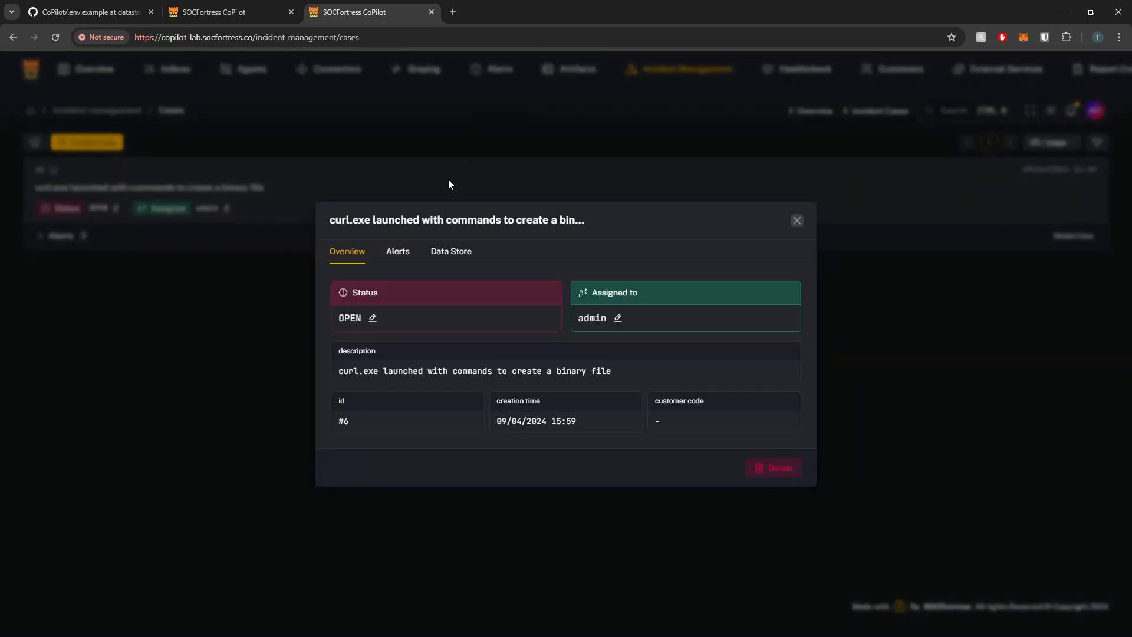
mouse_move(448, 260)
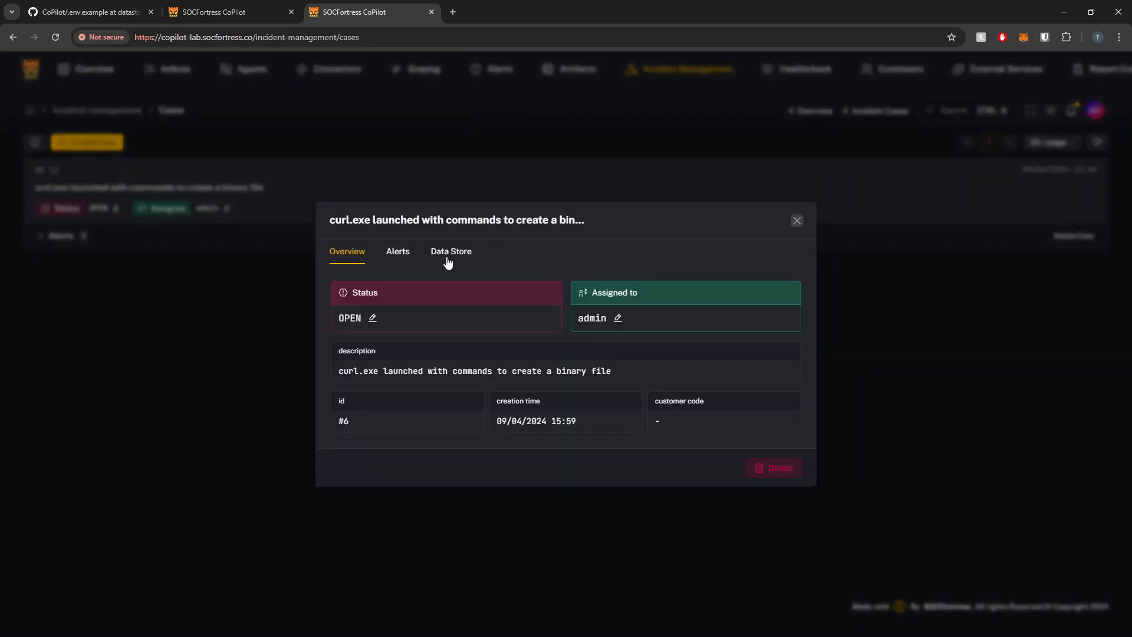
click(450, 253)
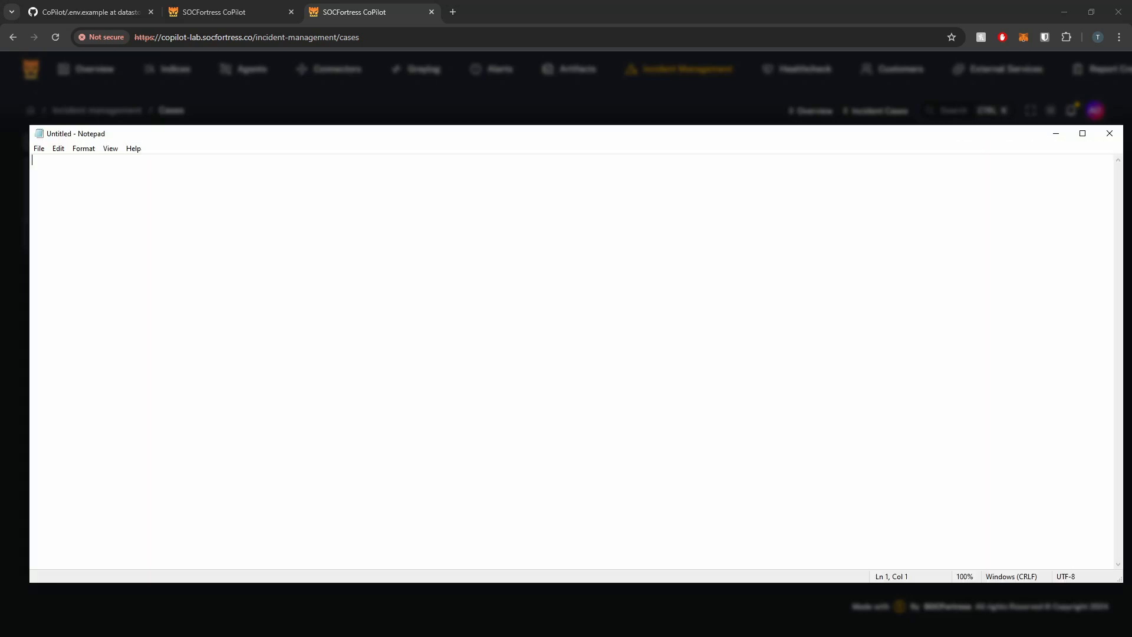
Write 'please subscribe', save it as please_subscribe in Downloads, and close Notepad.
text(please subsc)
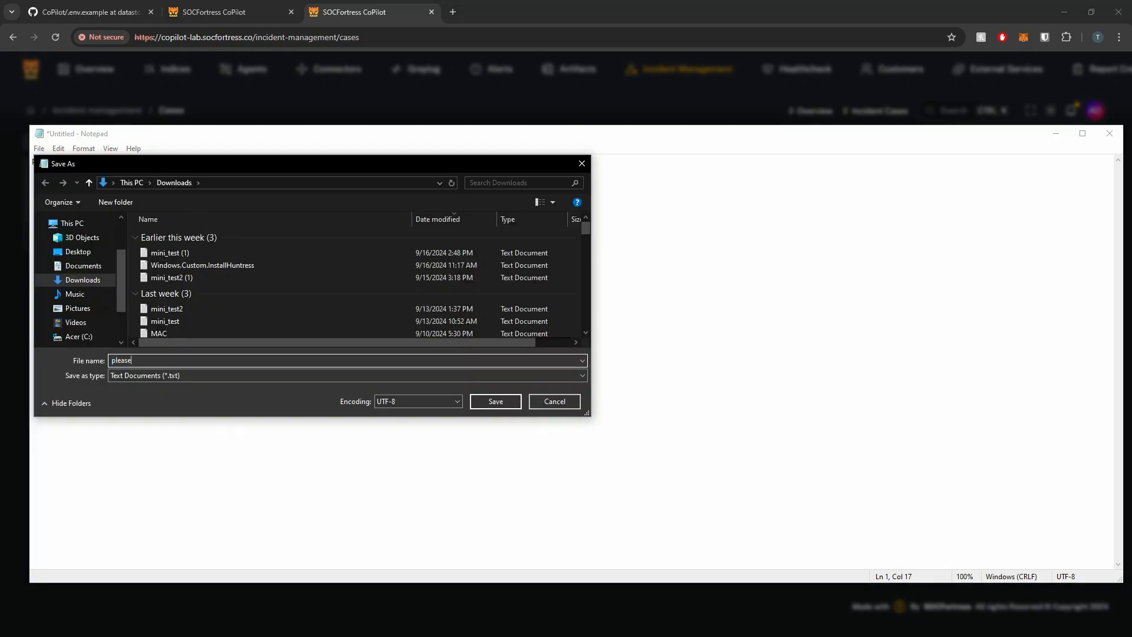
text(_subscribe)
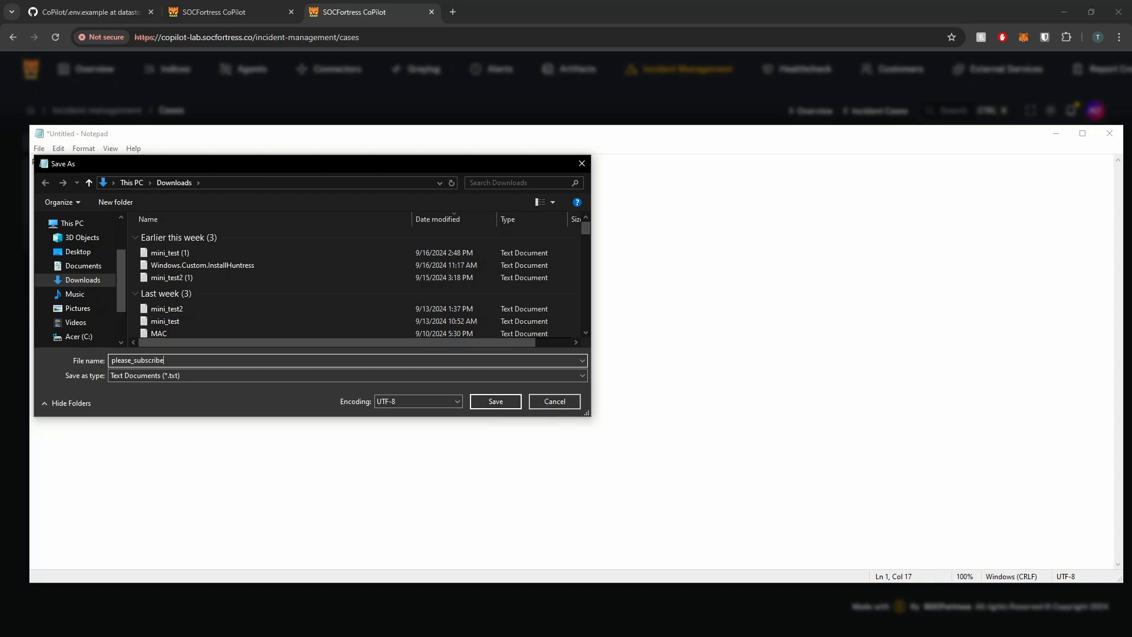
click(494, 401)
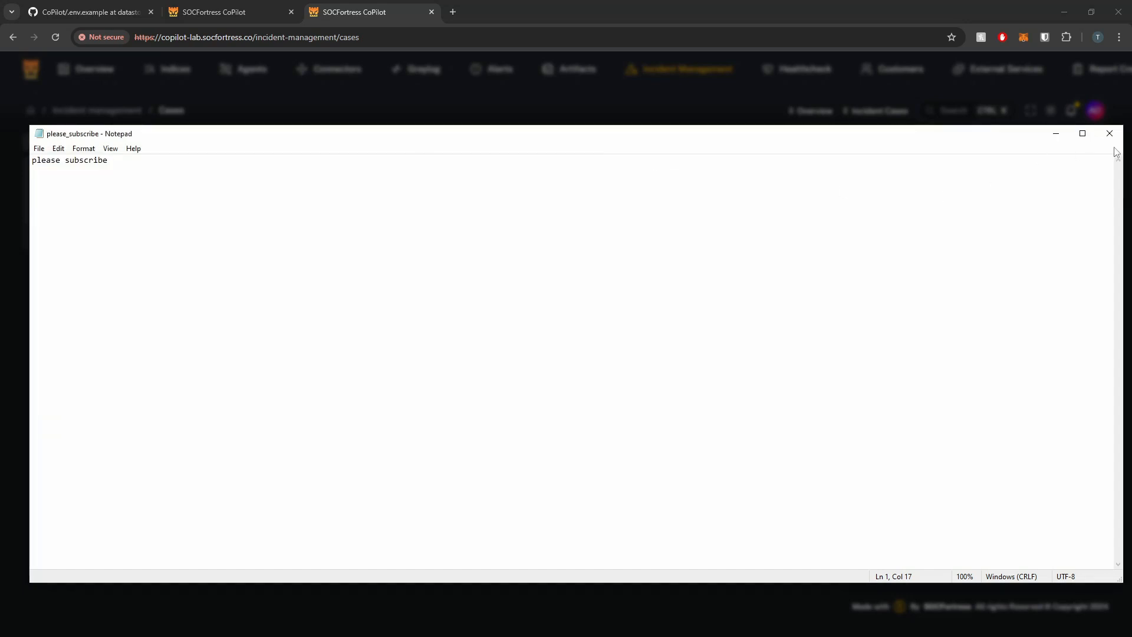
click(1110, 133)
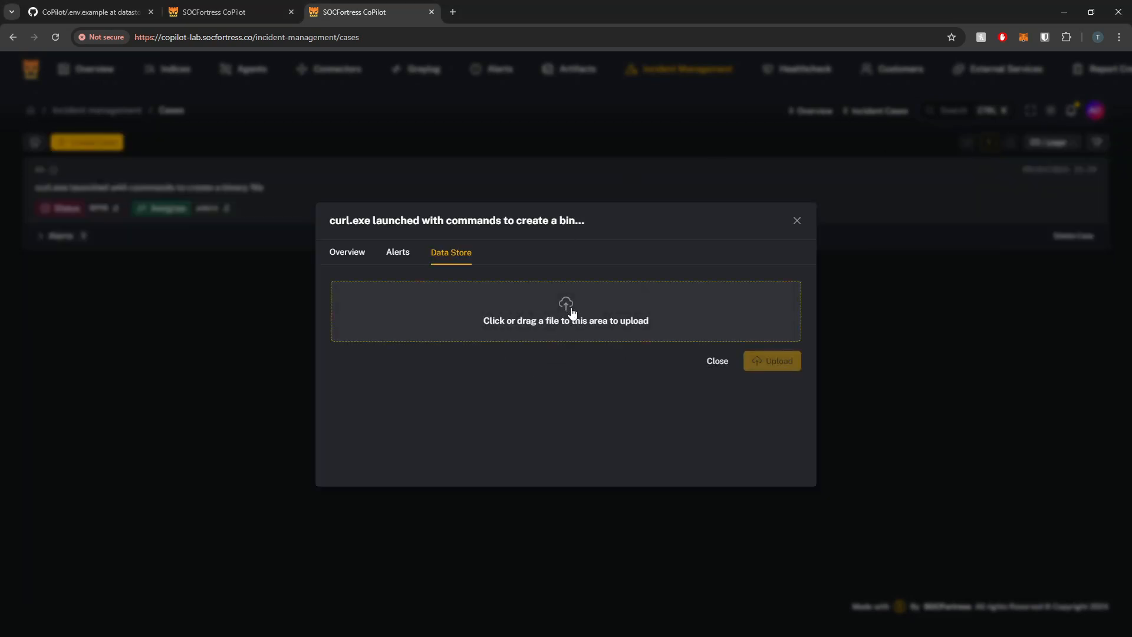
Upload cases_export_20240920_114342.csv into case #6's Data Store beside please_subscribe.txt.
click(565, 321)
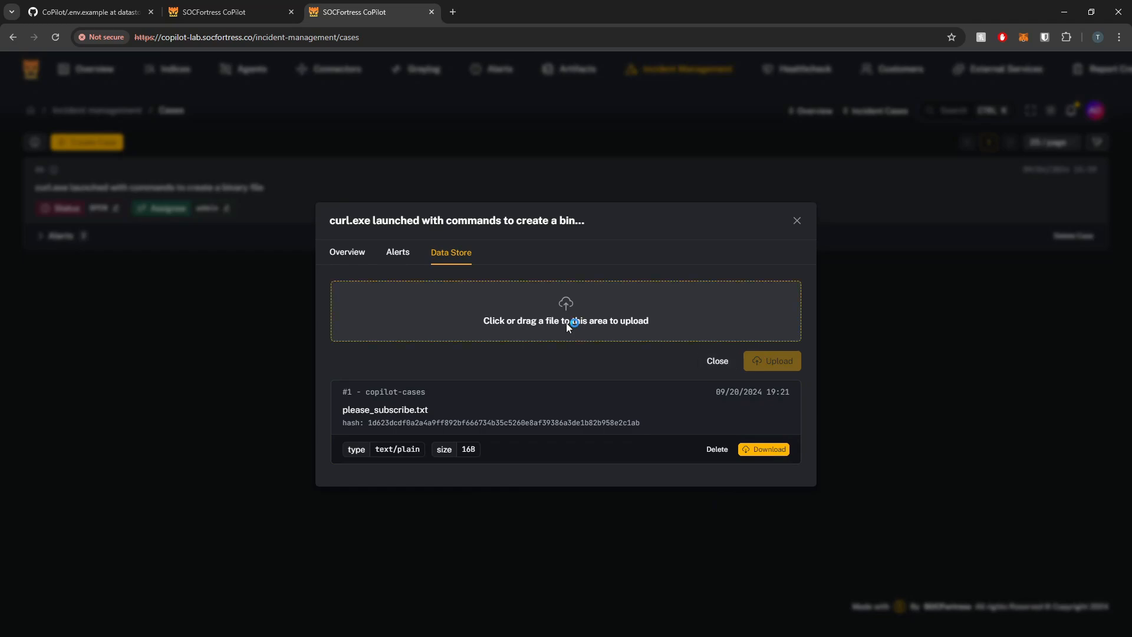
mouse_move(828, 496)
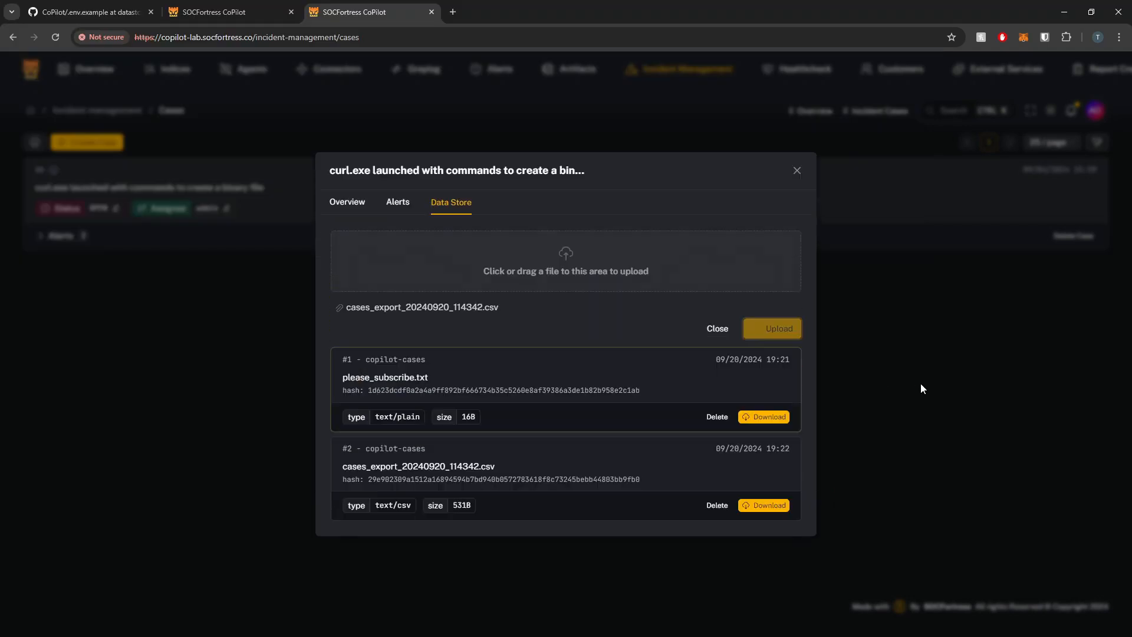
click(771, 328)
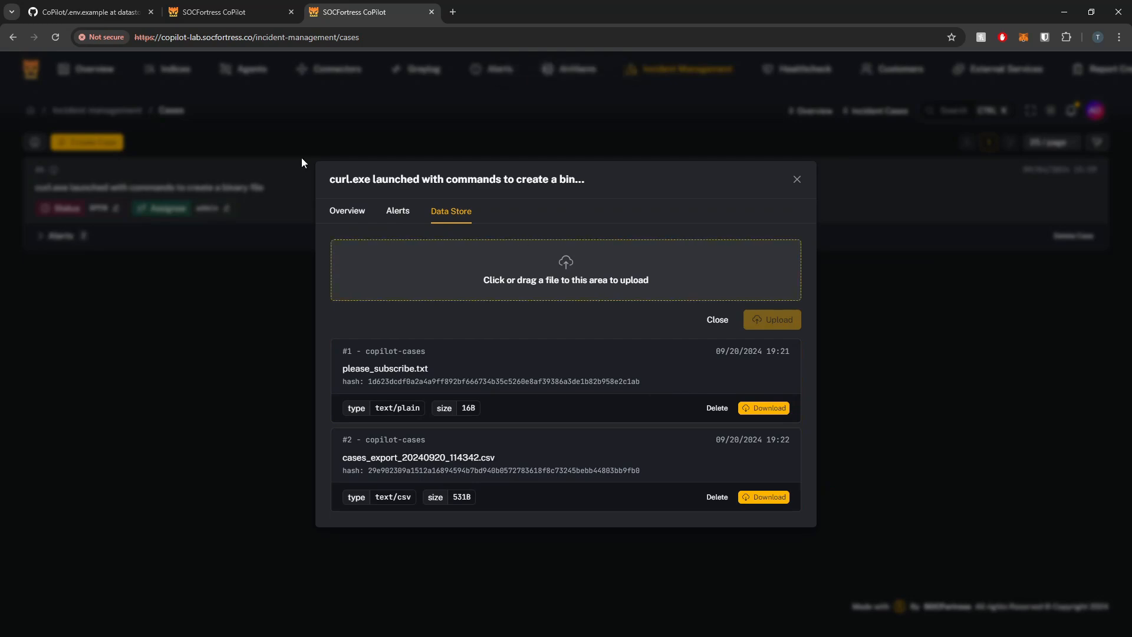
mouse_move(476, 323)
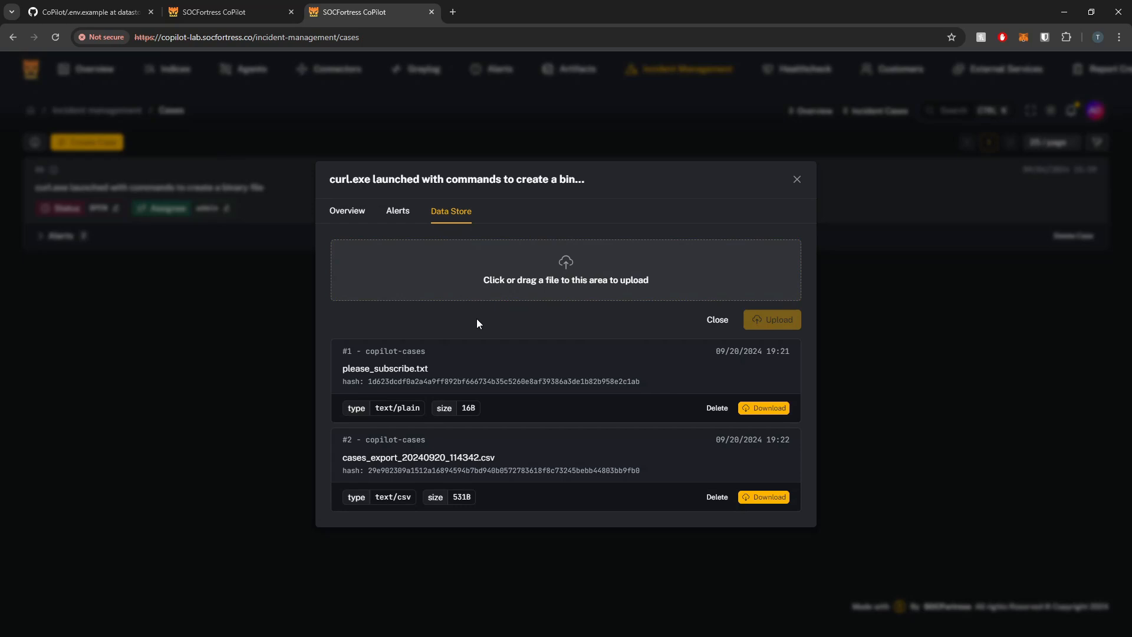
mouse_move(509, 340)
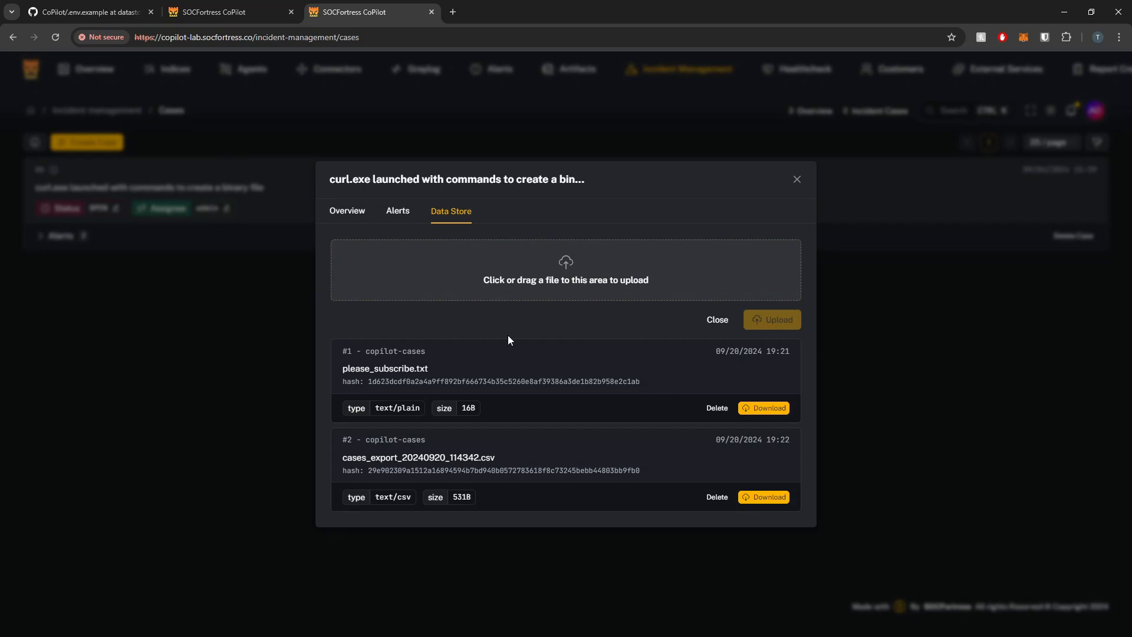
mouse_move(538, 310)
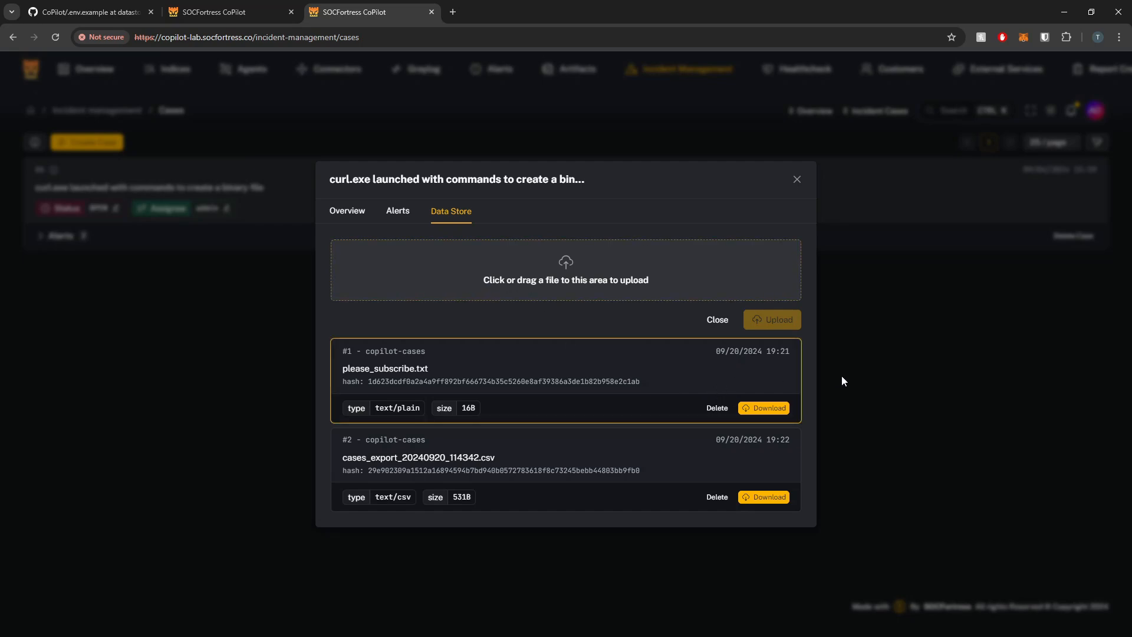
Download please_subscribe.txt from case #6's Data Store list.
click(767, 407)
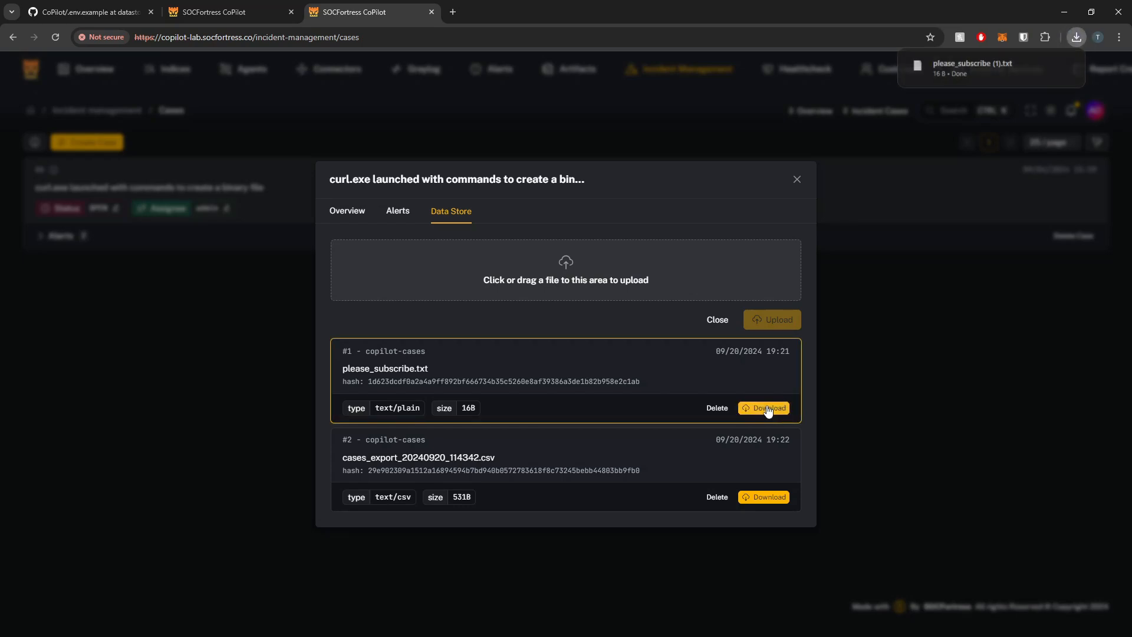
click(768, 408)
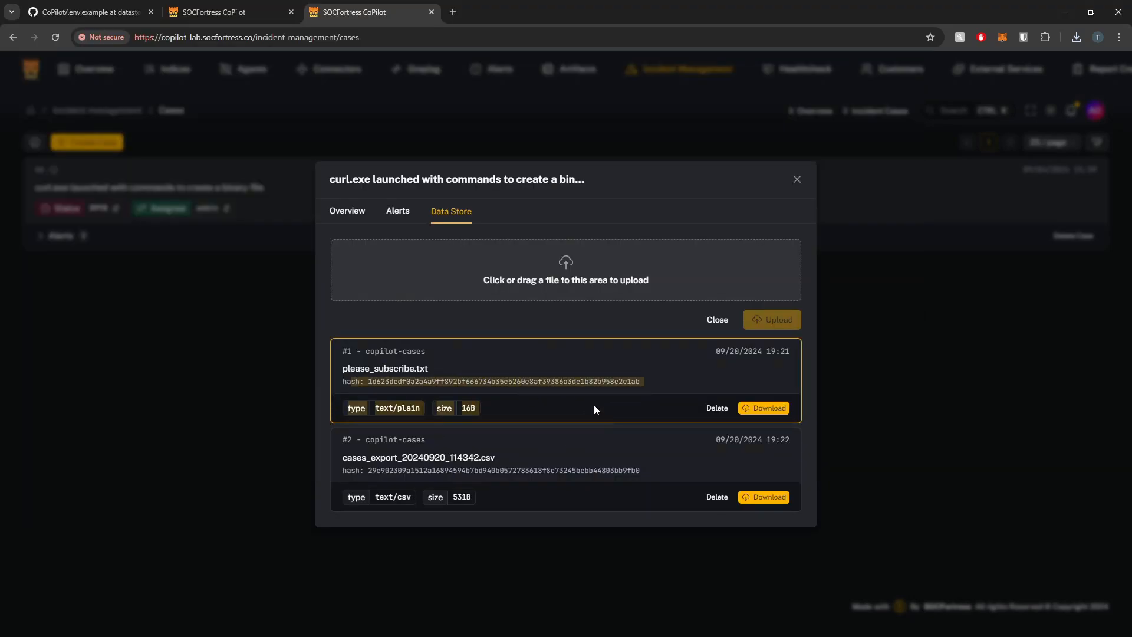
Start a new case with Name and Description 'test' after leaving case #6.
click(797, 180)
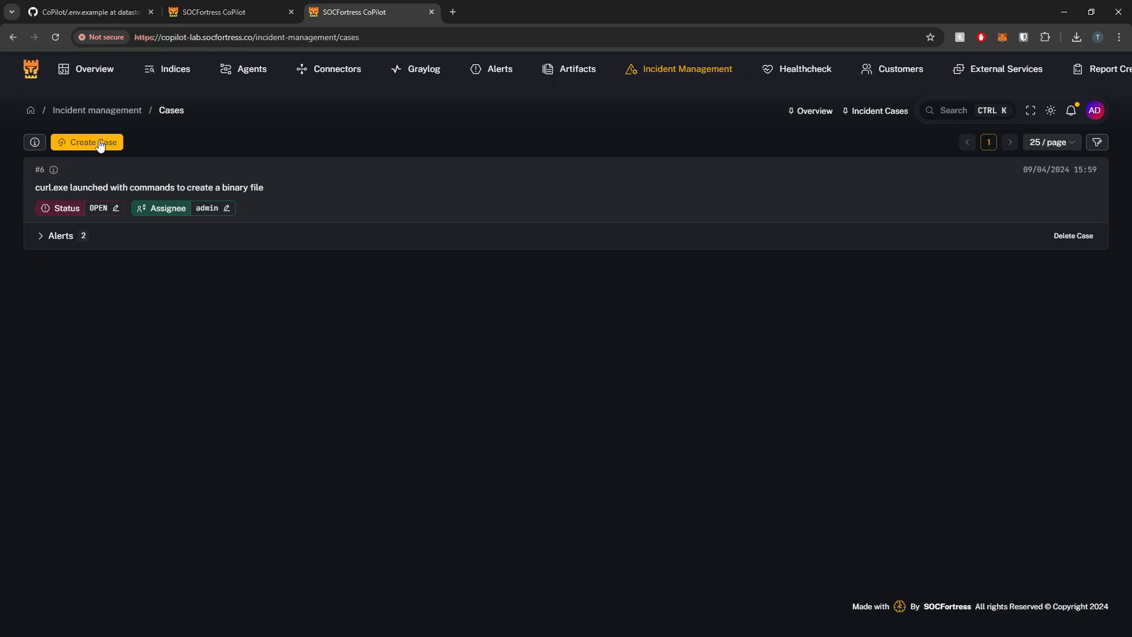
click(87, 143)
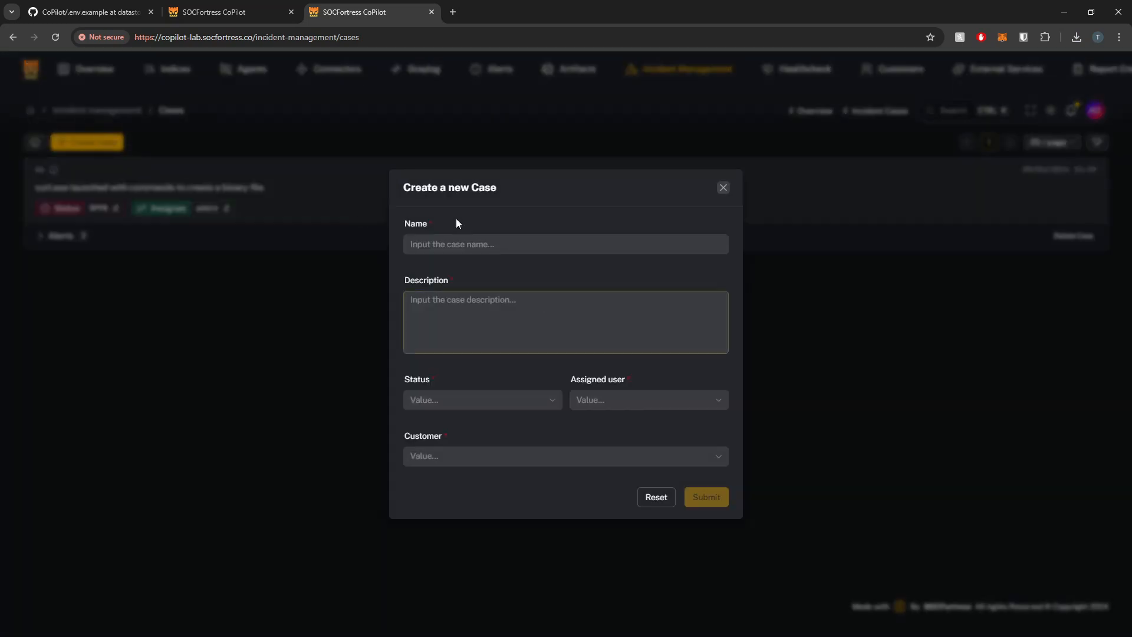
text(tes)
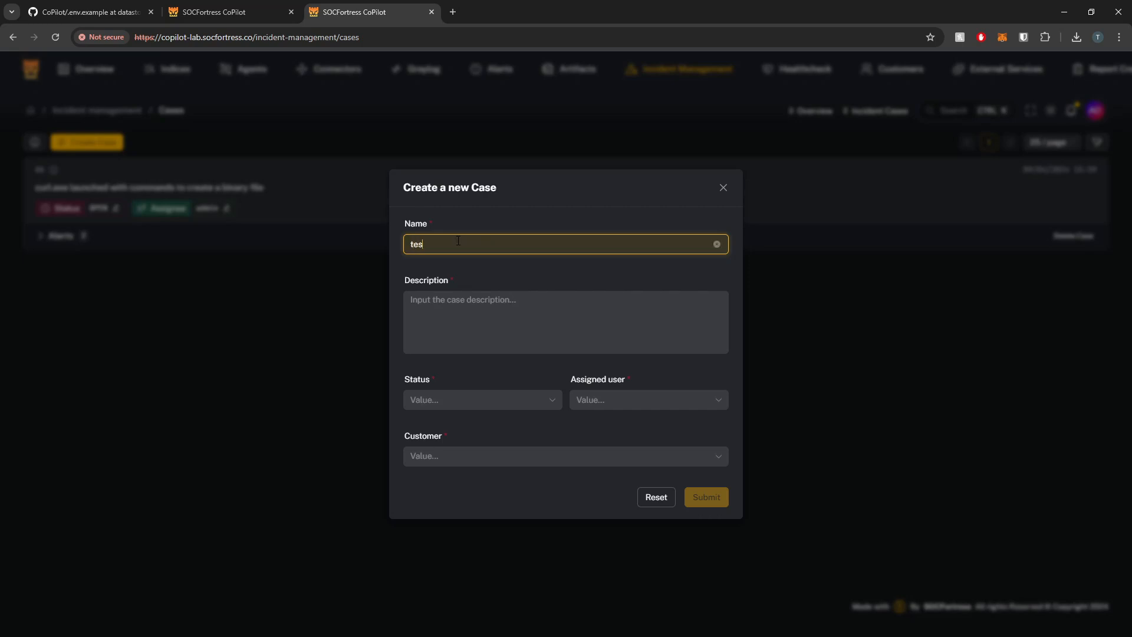
text(test)
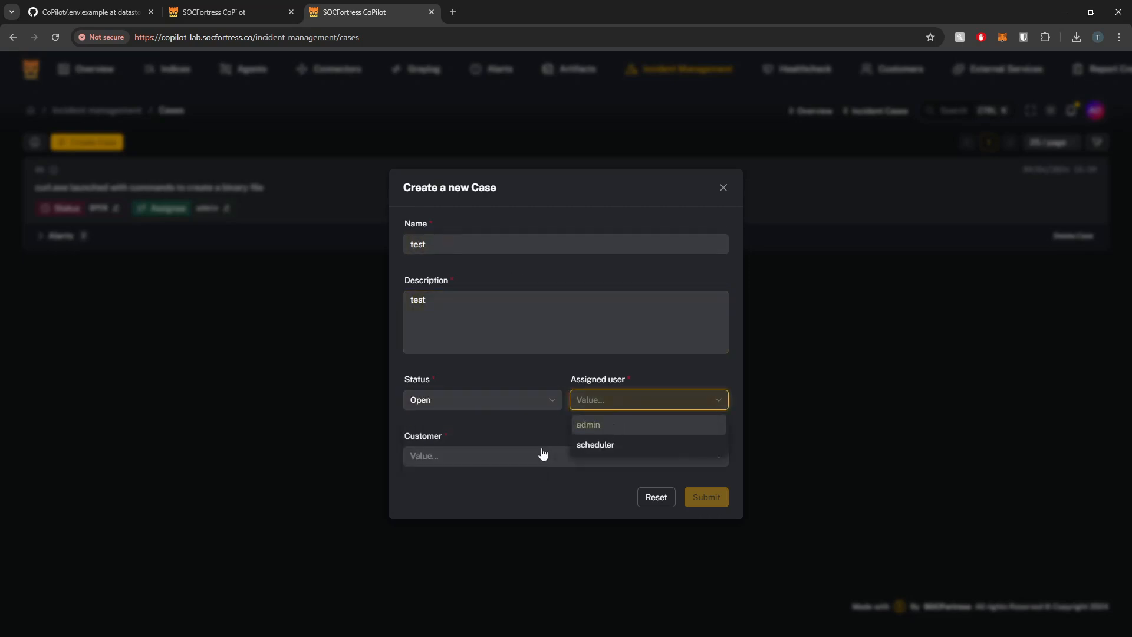
Assign the case to admin with customer #lab-LAB and submit it as case #7.
click(588, 424)
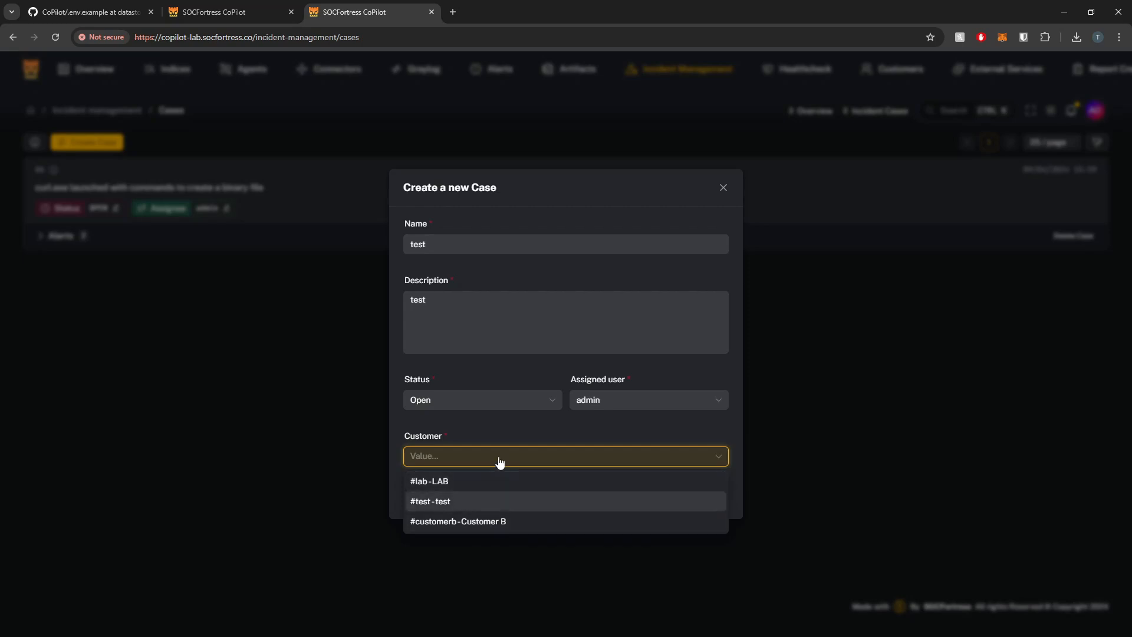
mouse_move(465, 485)
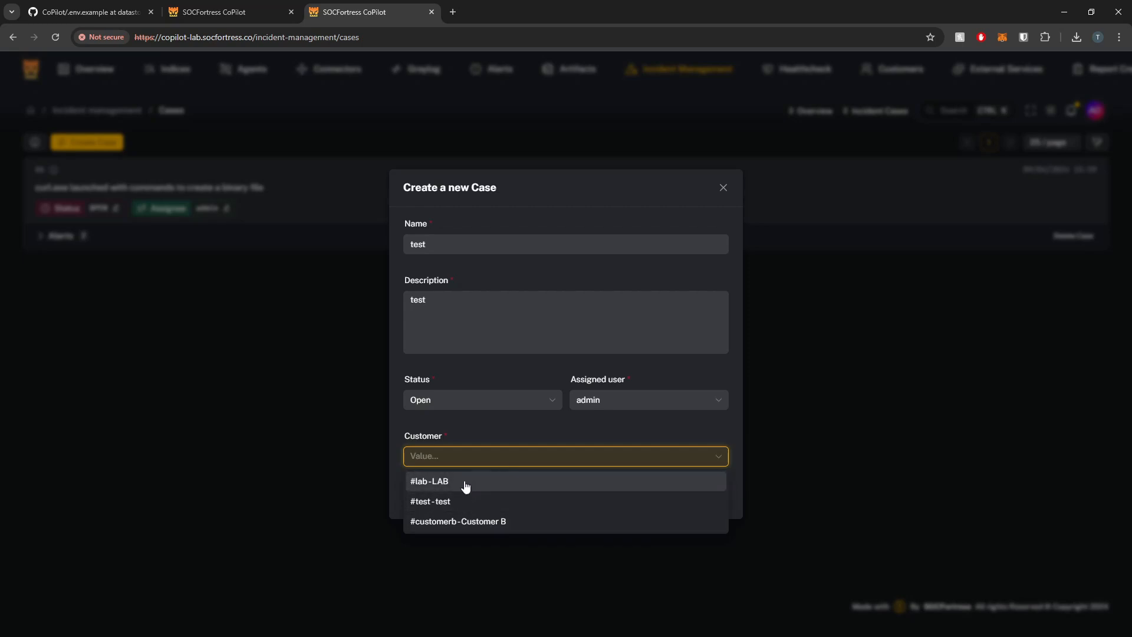
click(430, 482)
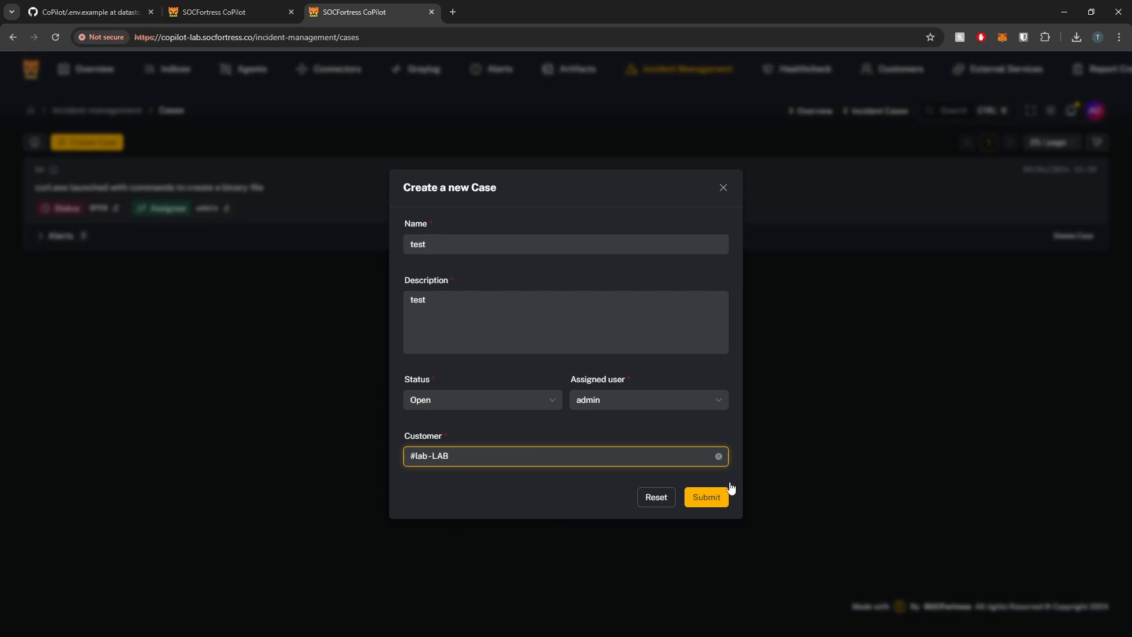
click(706, 497)
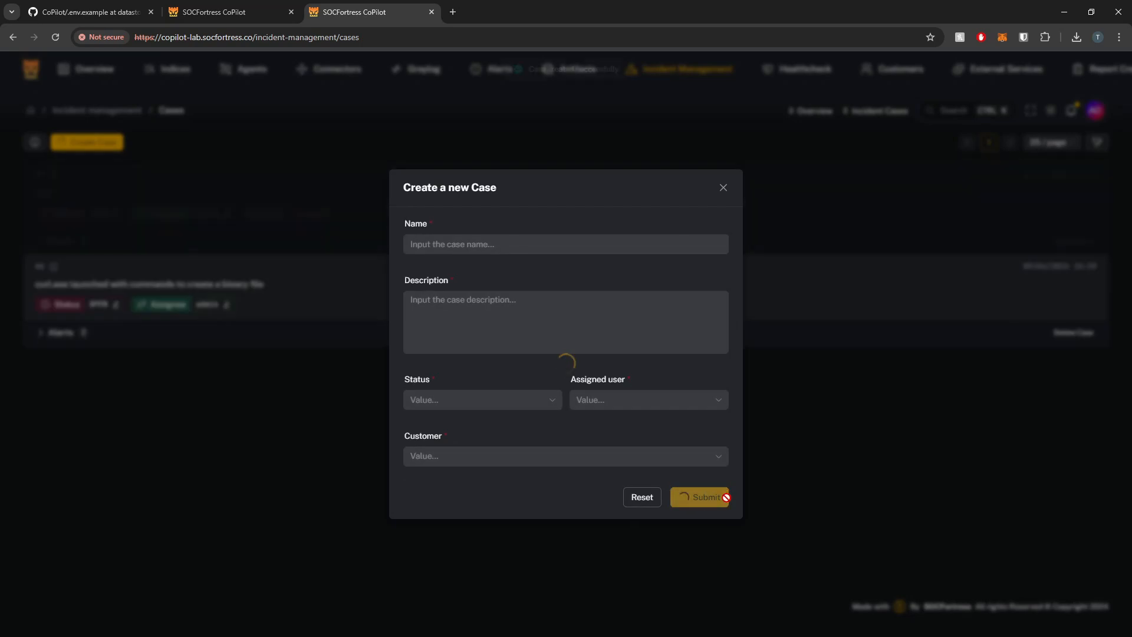
click(699, 497)
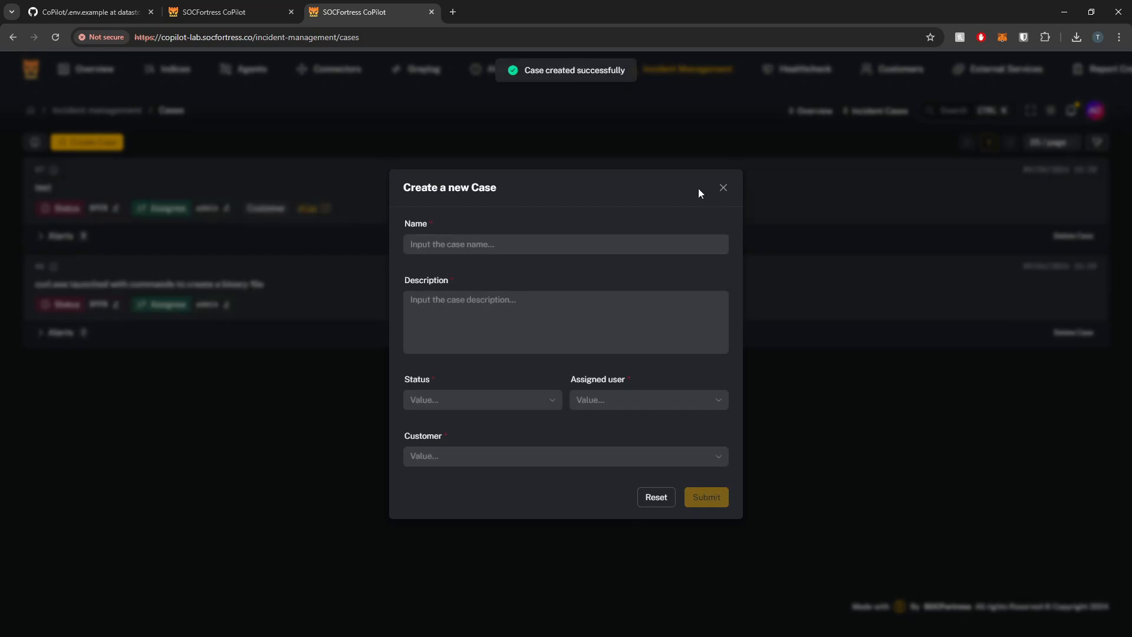
click(723, 188)
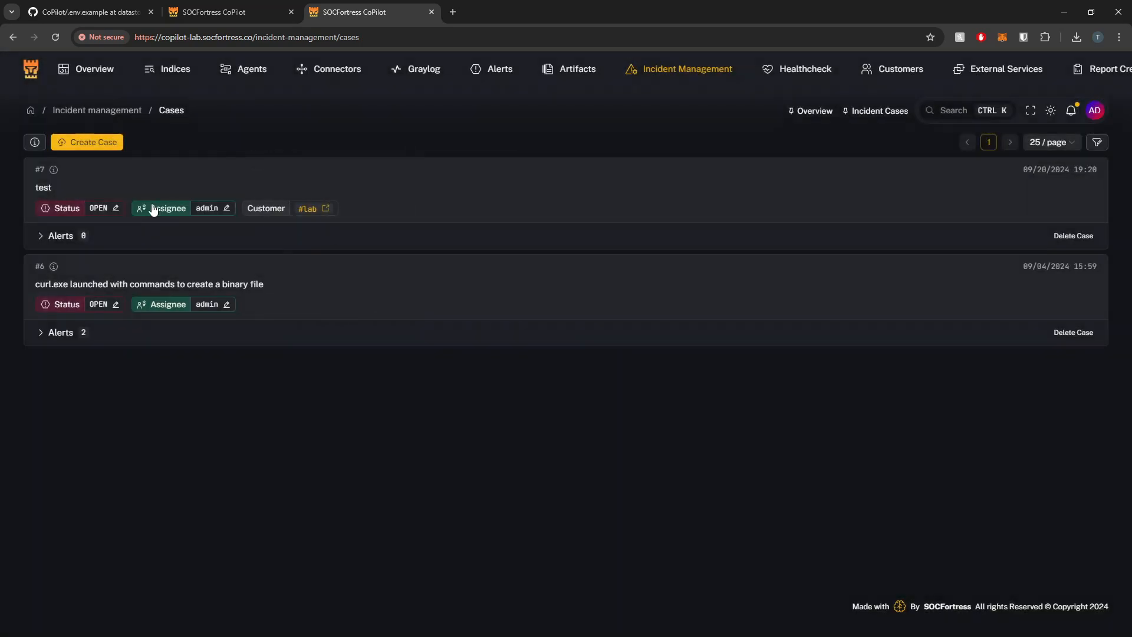
click(42, 188)
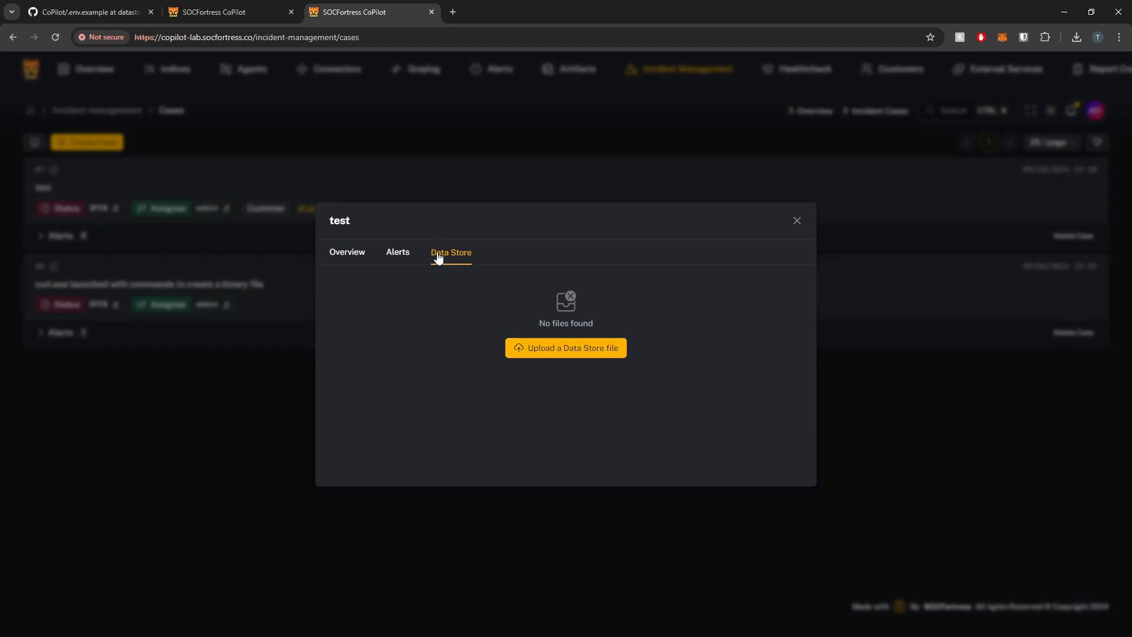
mouse_move(578, 344)
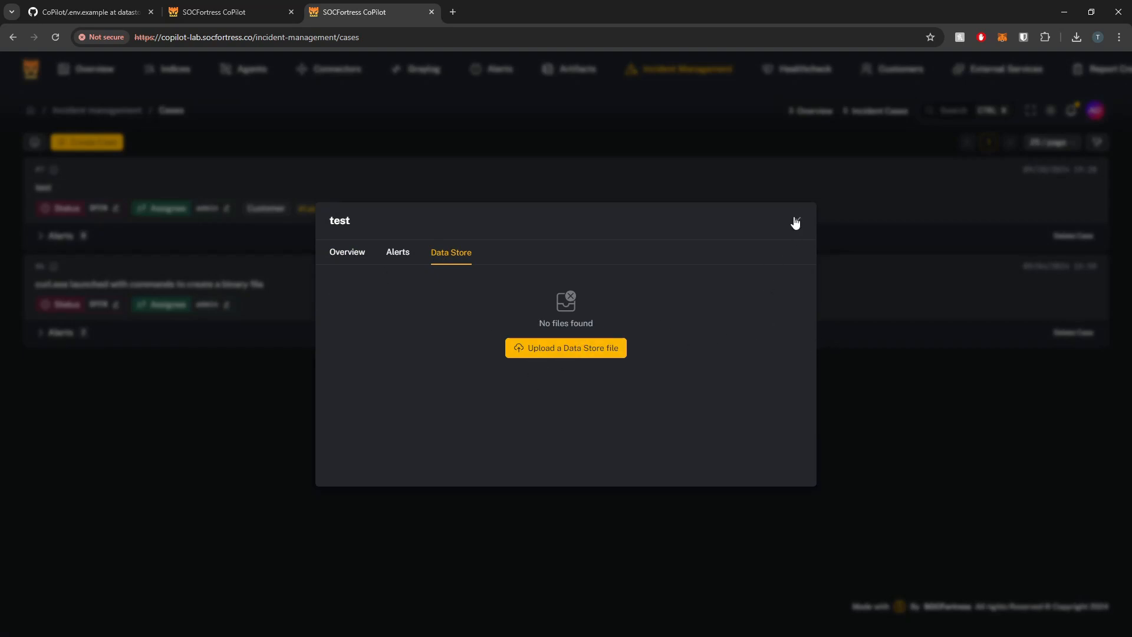
mouse_move(811, 189)
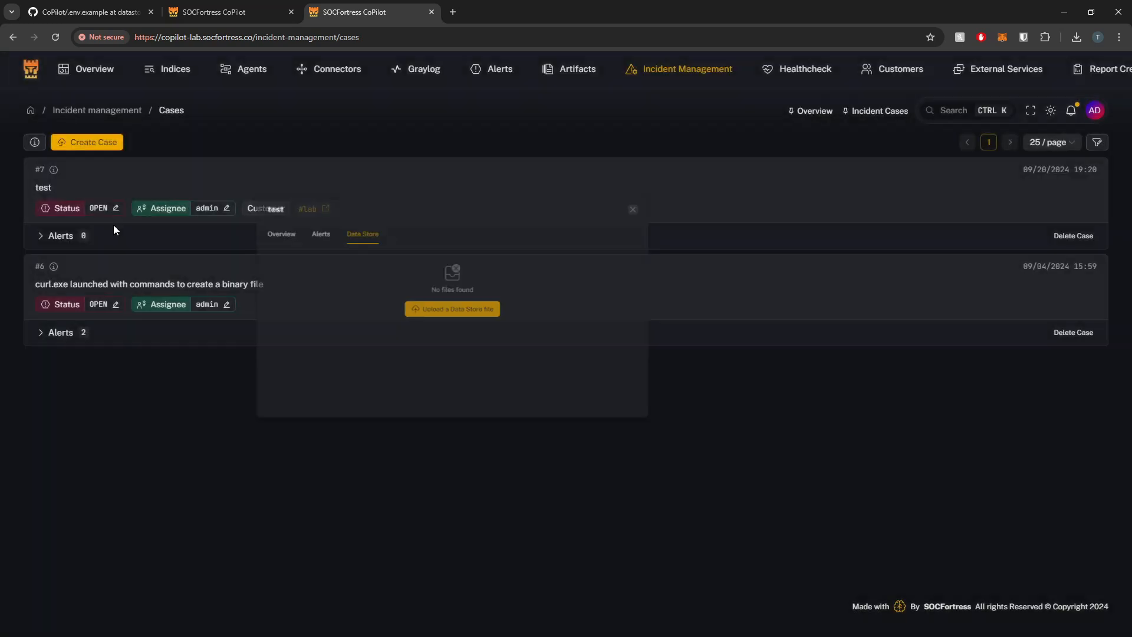
click(347, 251)
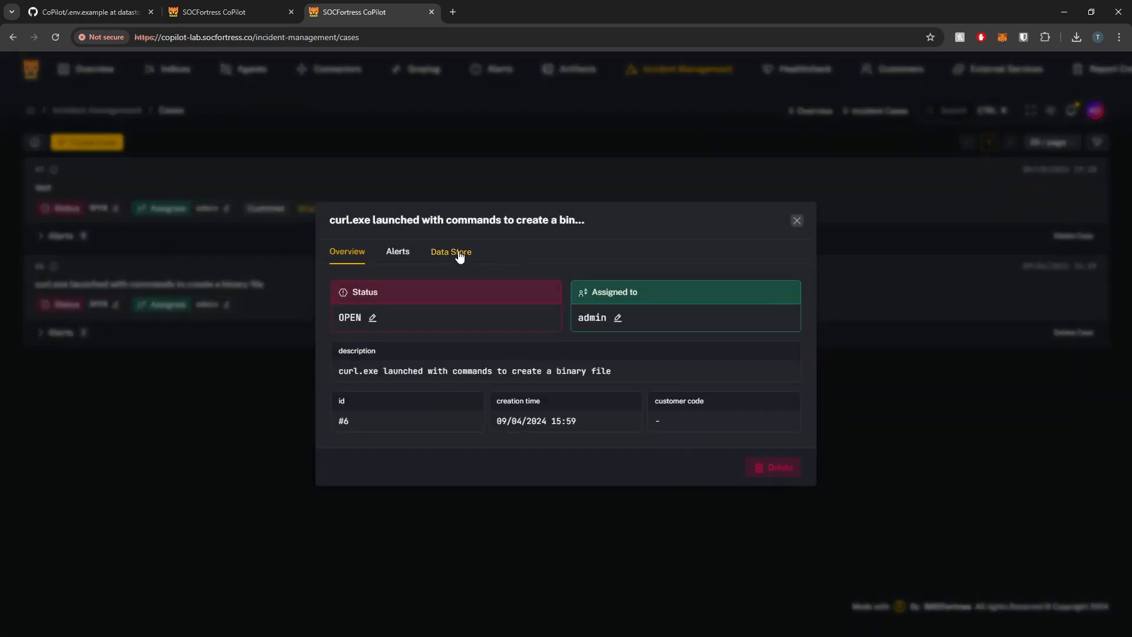
click(450, 251)
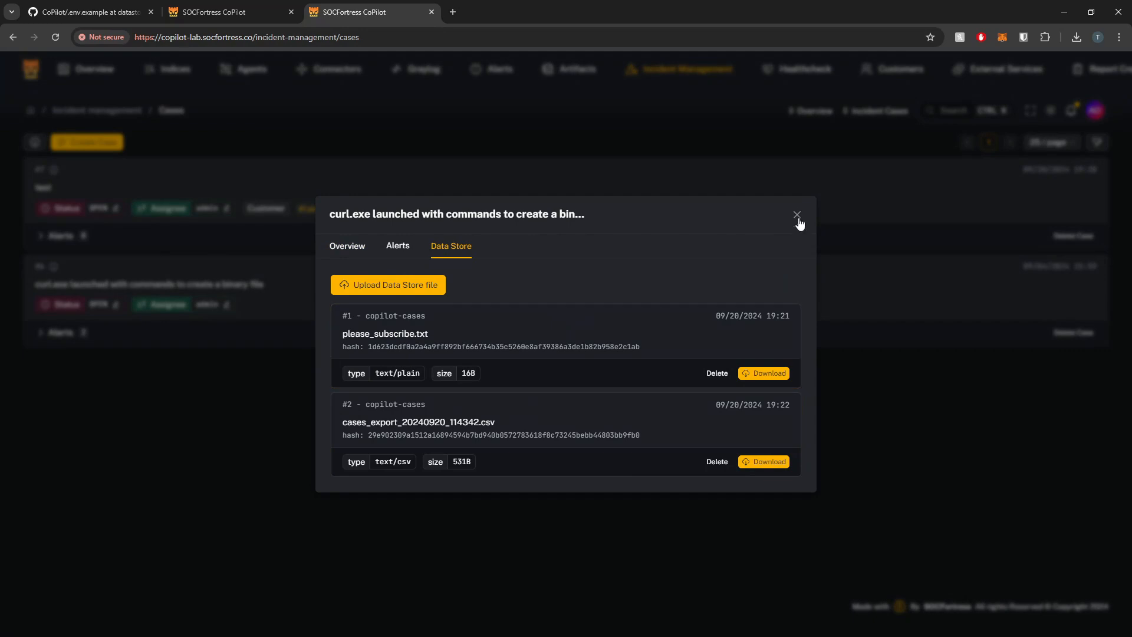
click(796, 215)
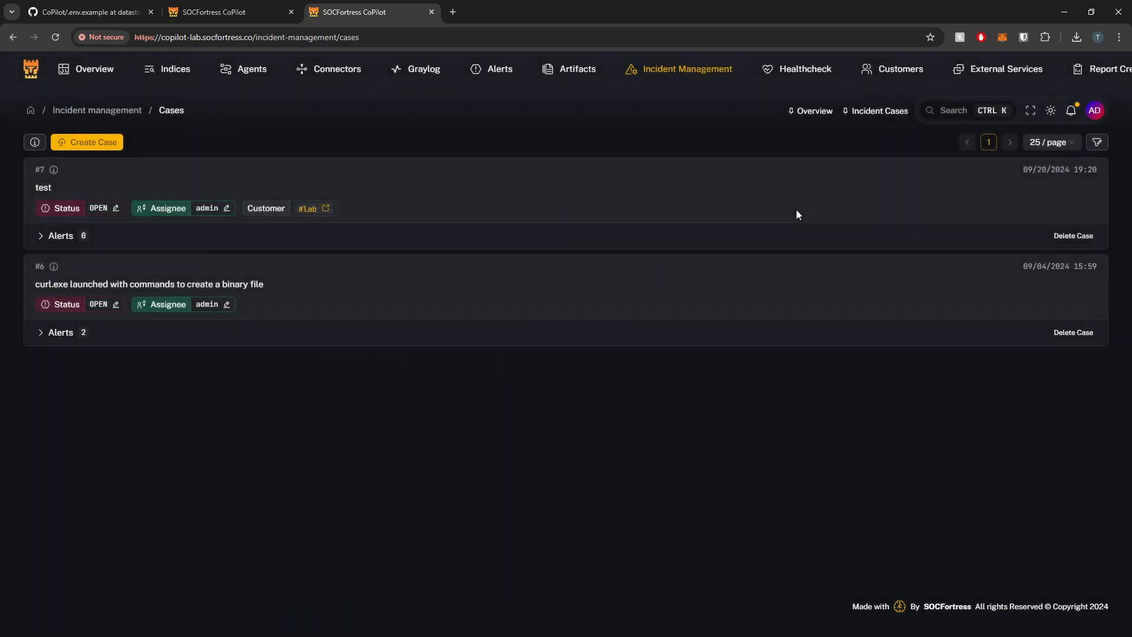
mouse_move(624, 378)
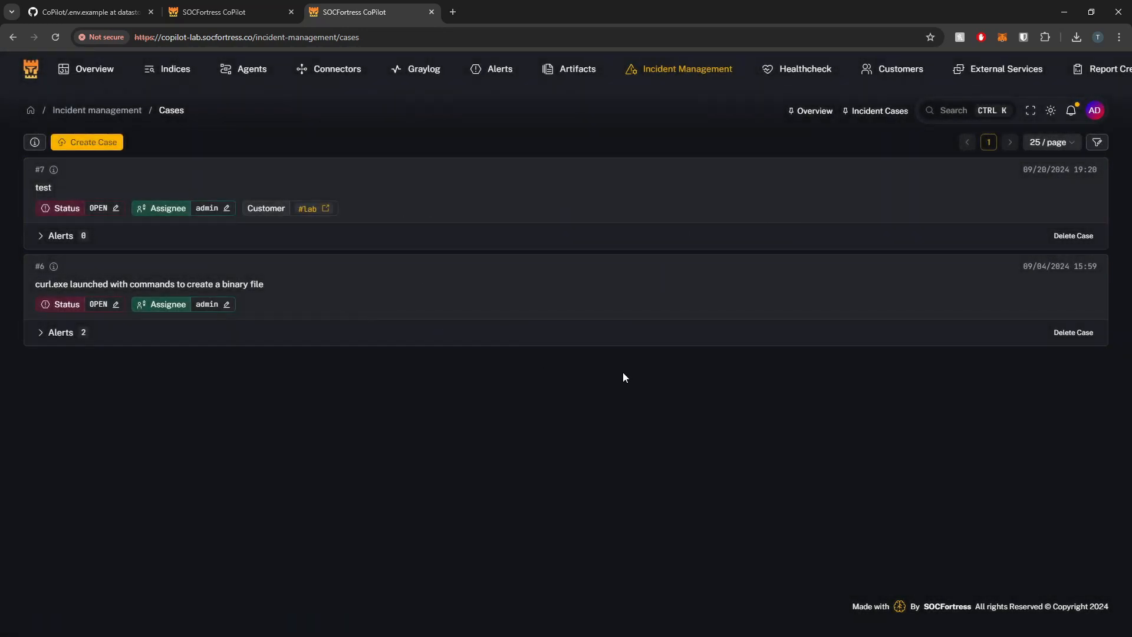